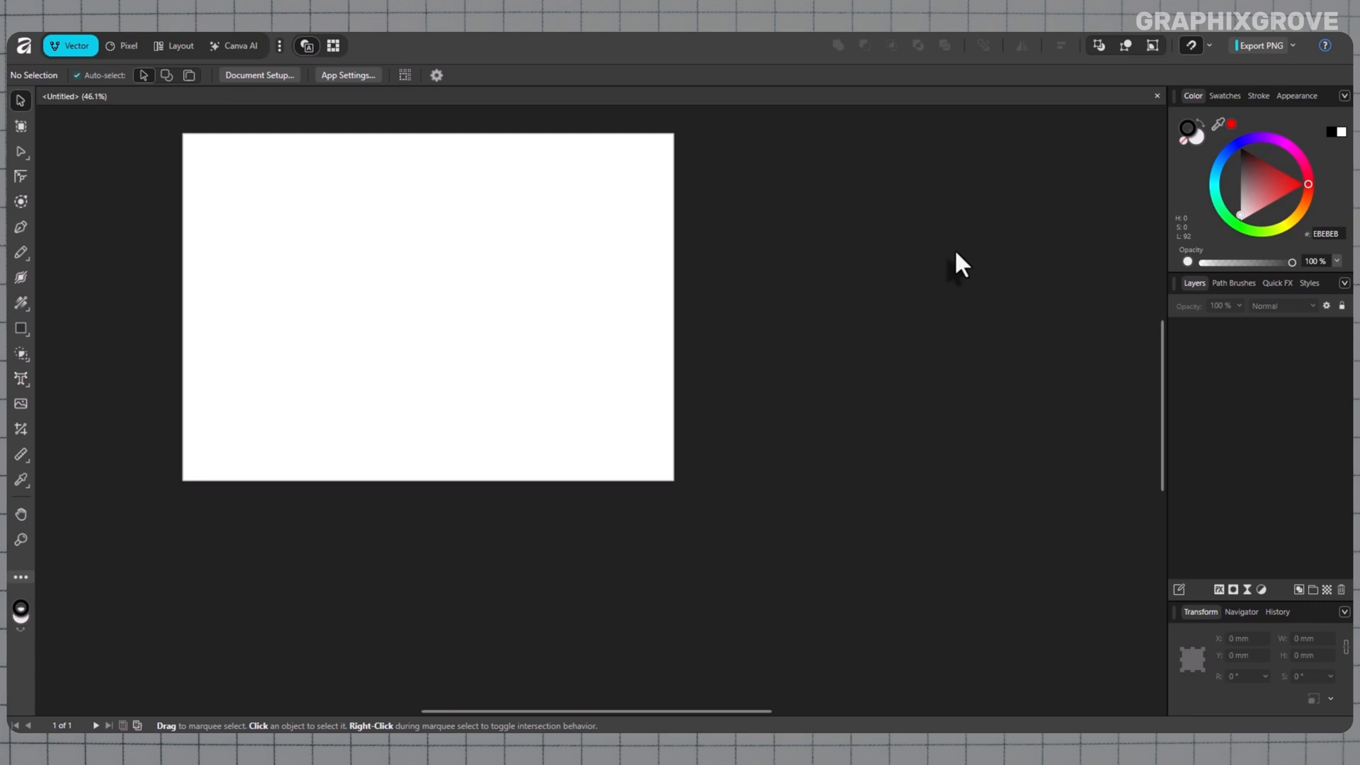
pyautogui.moveTo(332, 107)
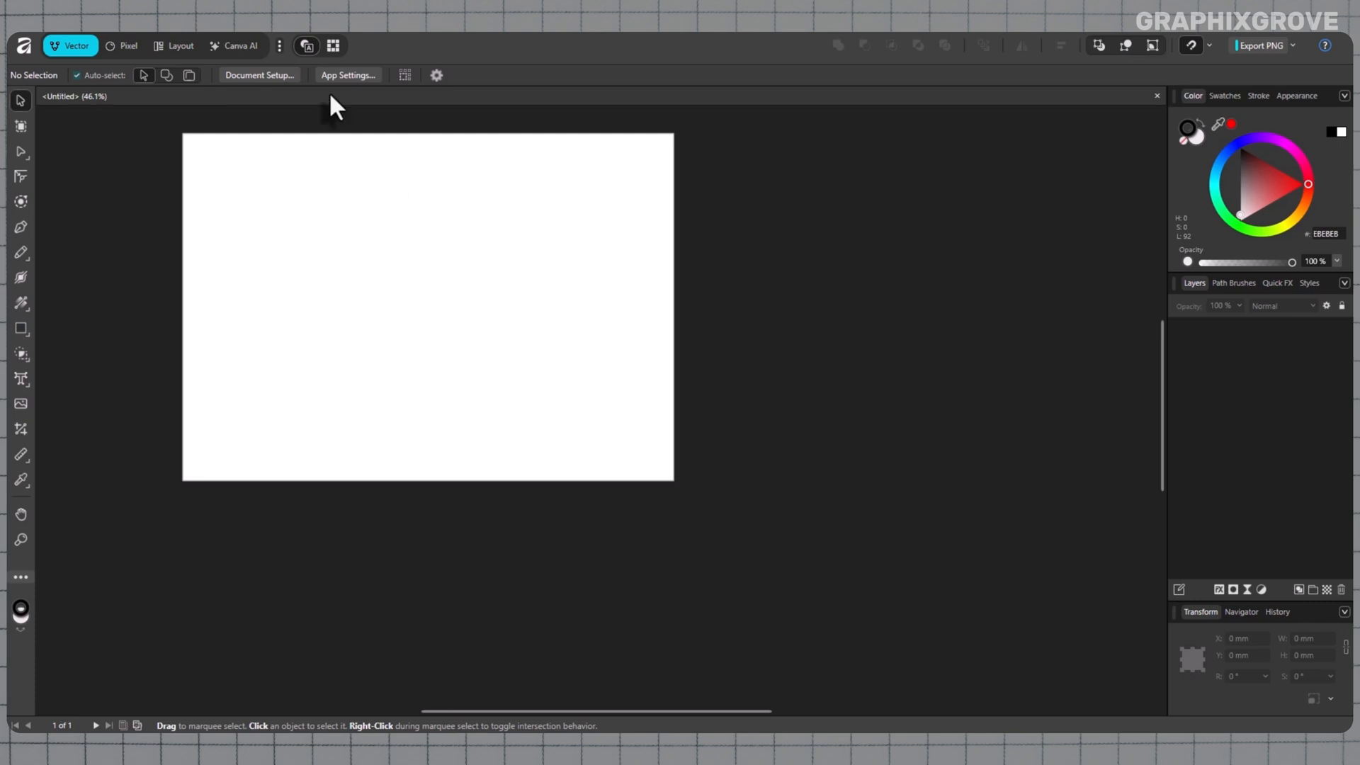
# Turn on hidden items and file name extensions in File Explorer's view options.
pyautogui.click(347, 74)
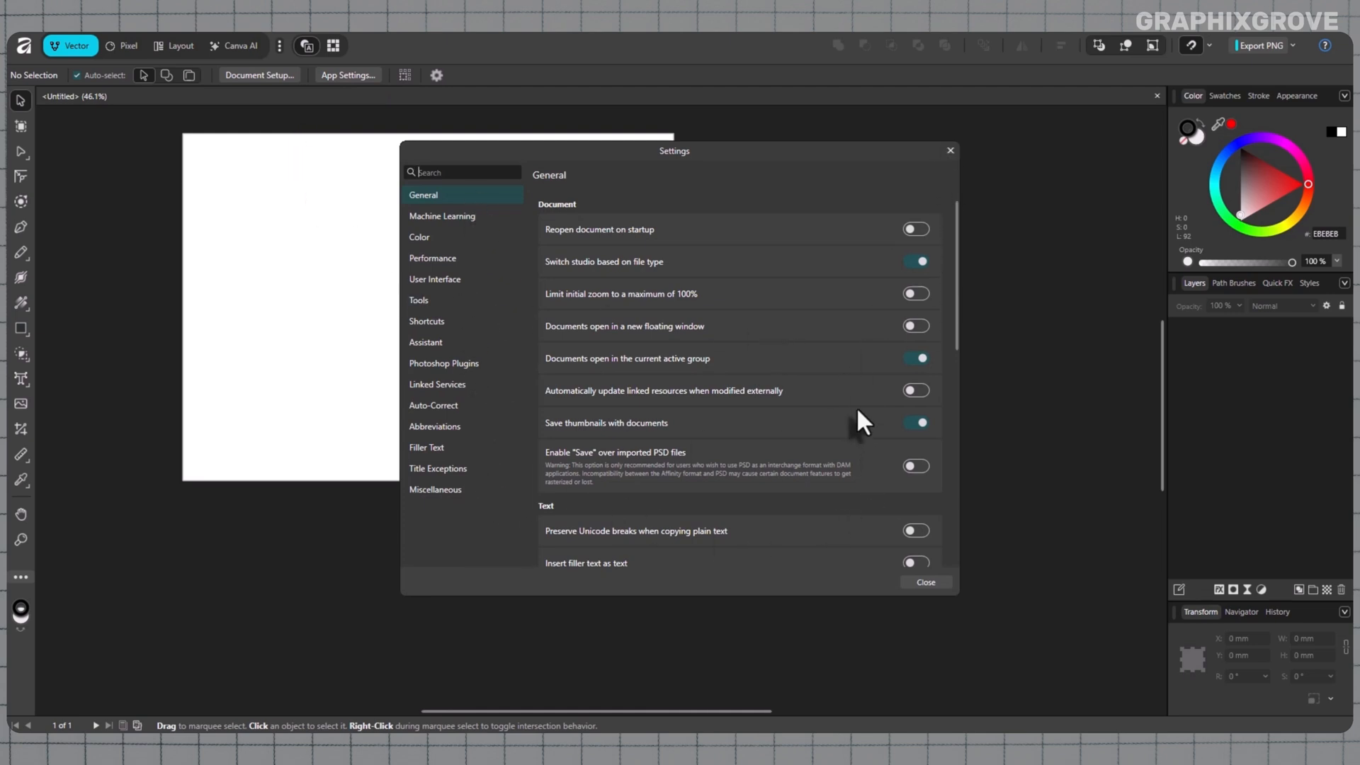
pyautogui.scroll(-3)
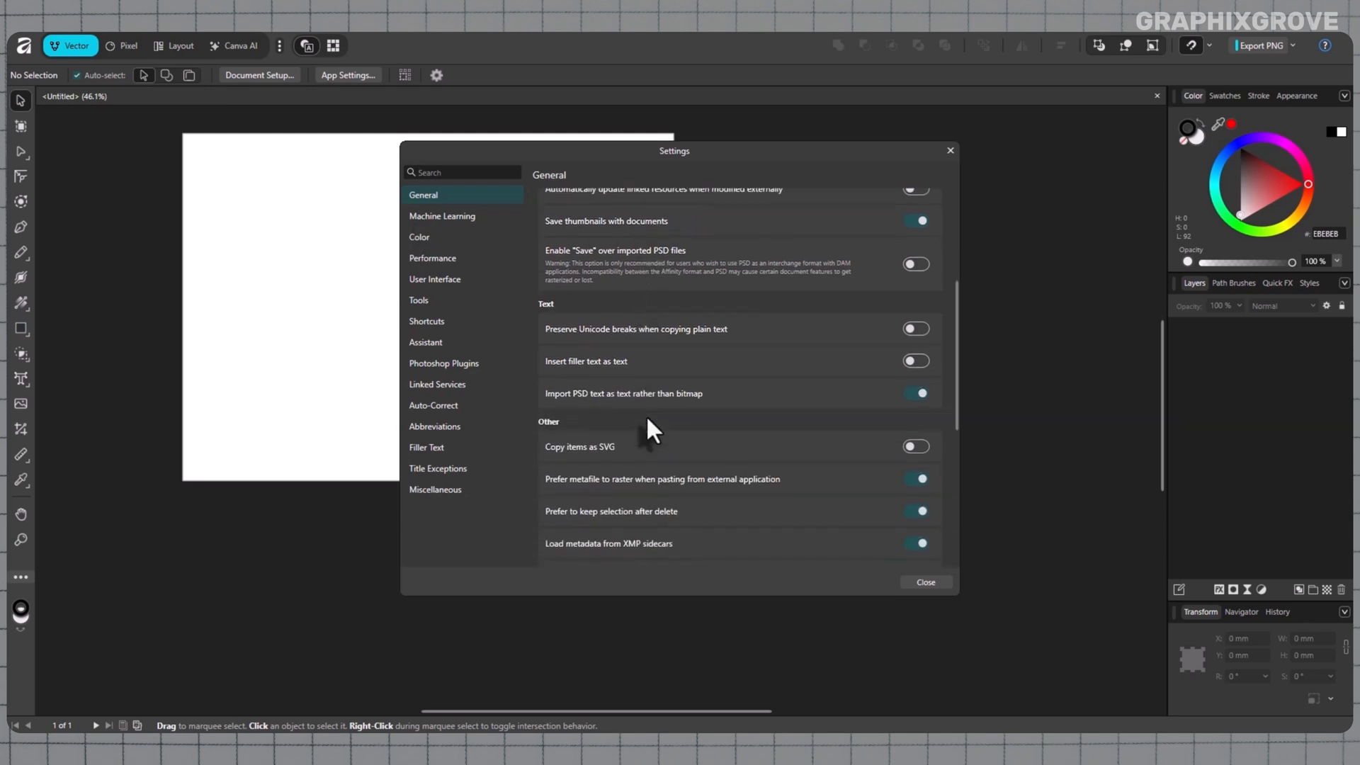
pyautogui.scroll(-3)
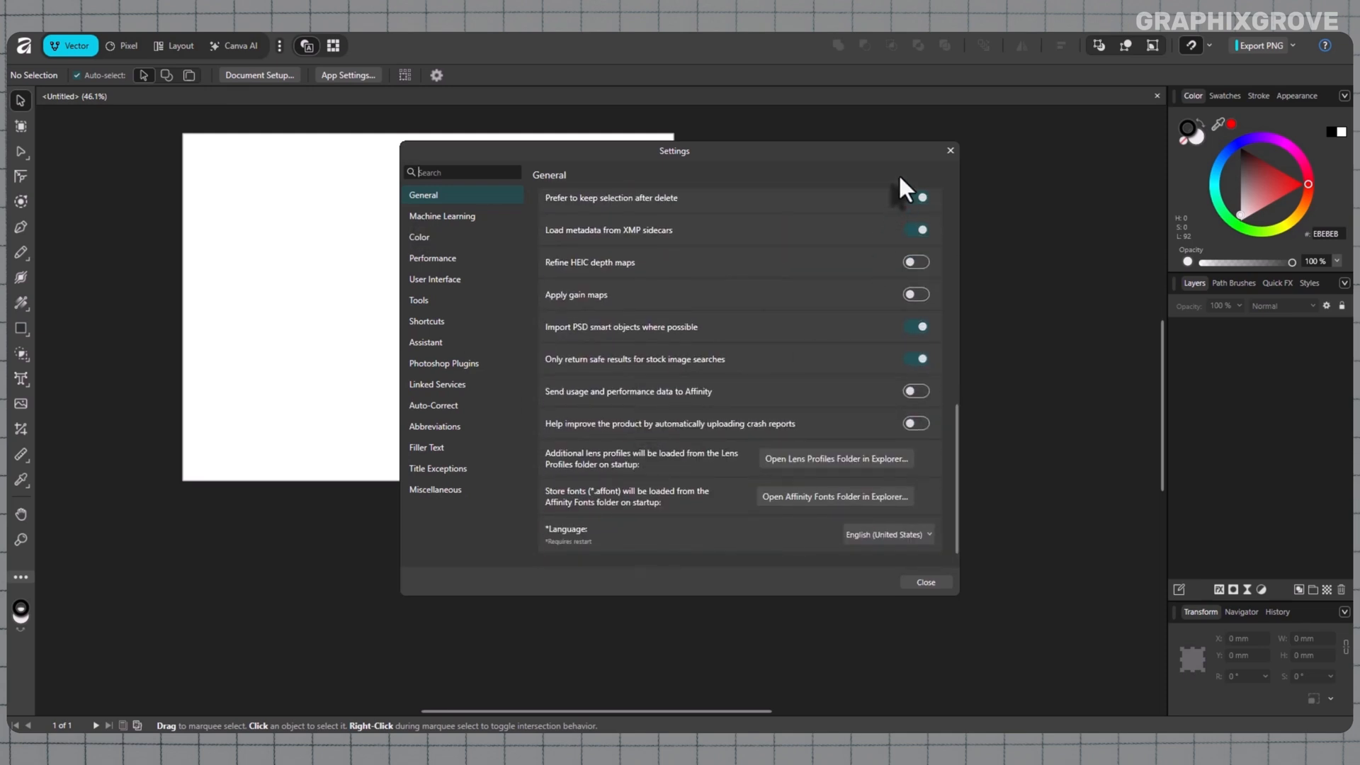
pyautogui.click(925, 582)
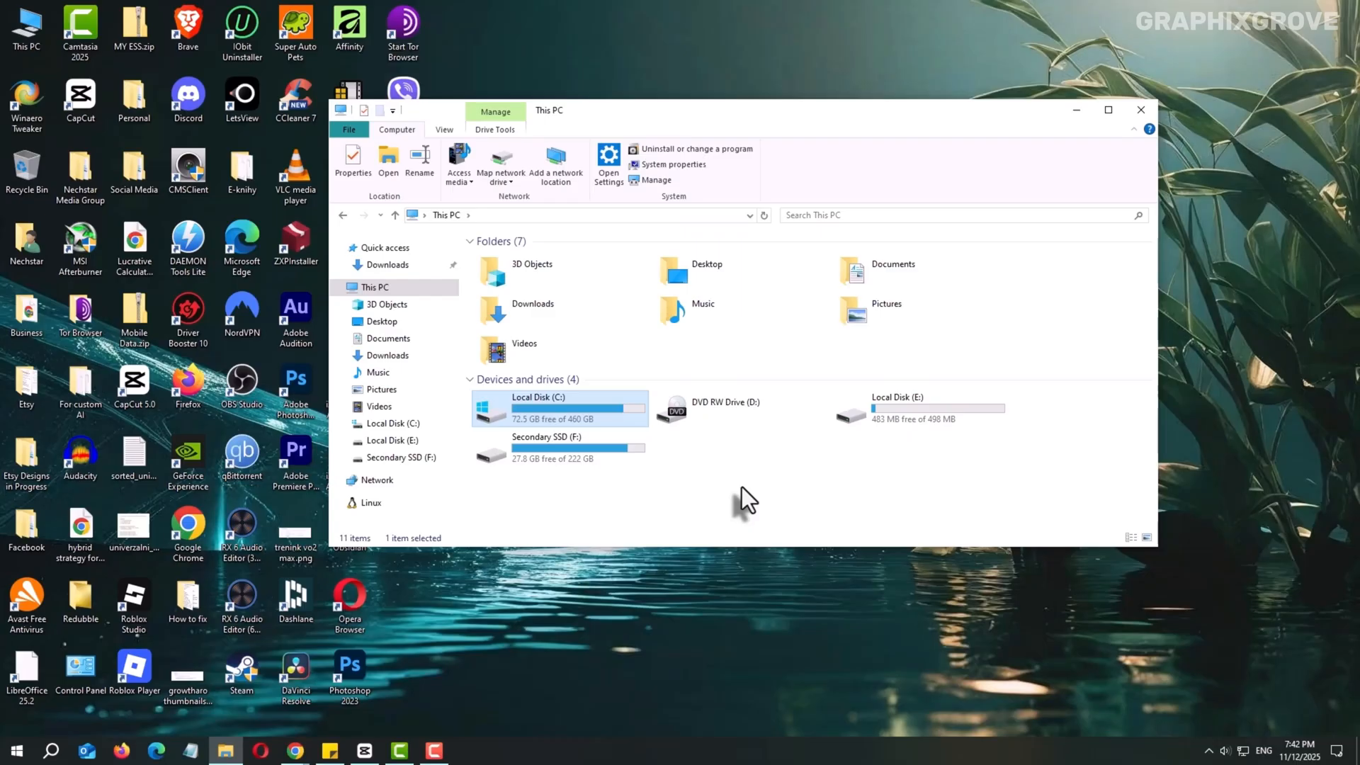
pyautogui.moveTo(795, 522)
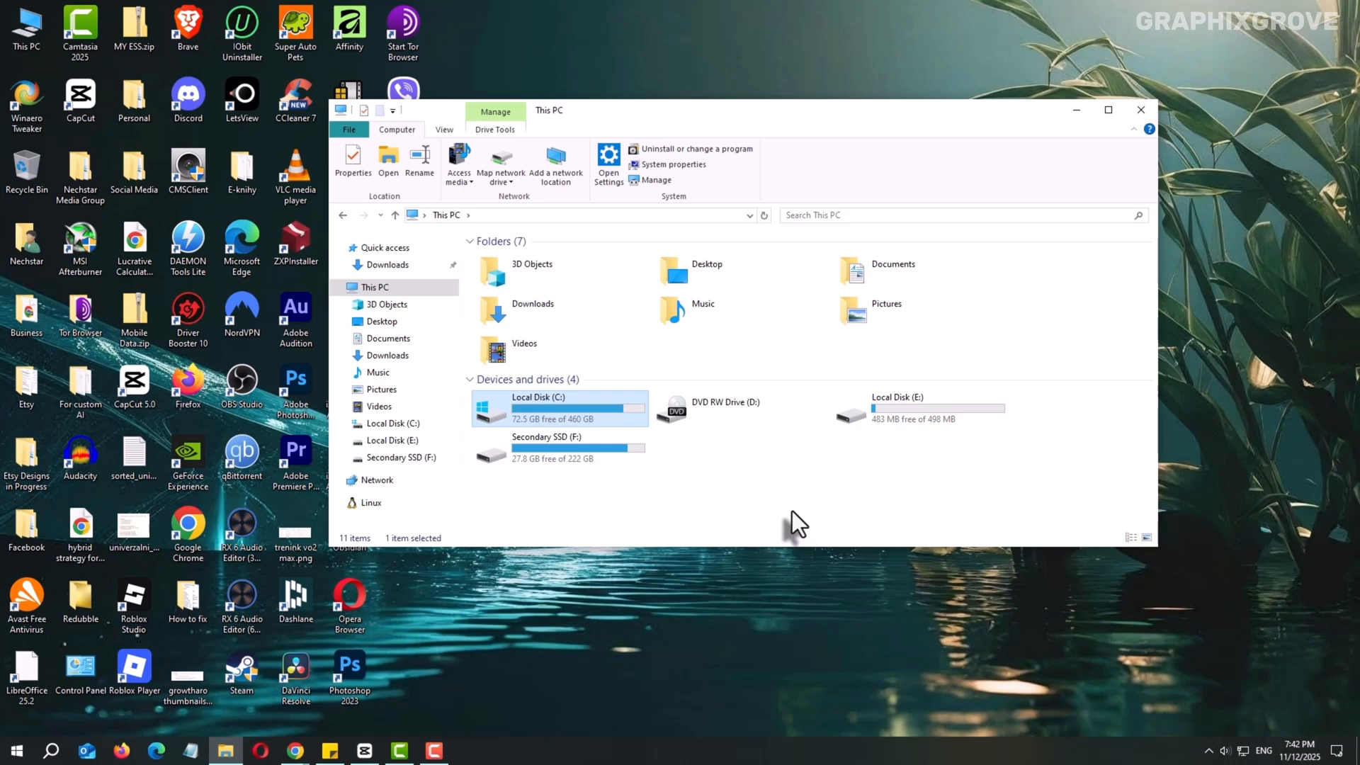
pyautogui.moveTo(731, 345)
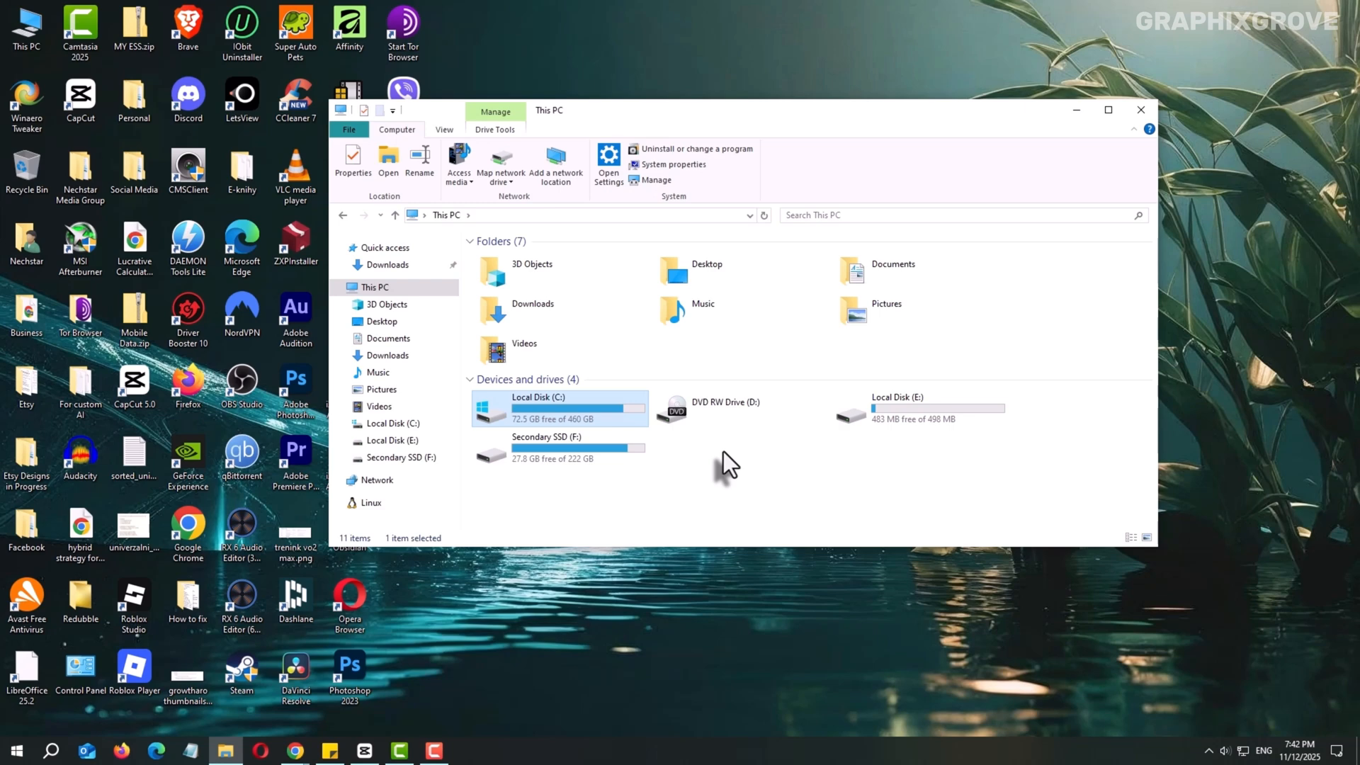
pyautogui.moveTo(713, 475)
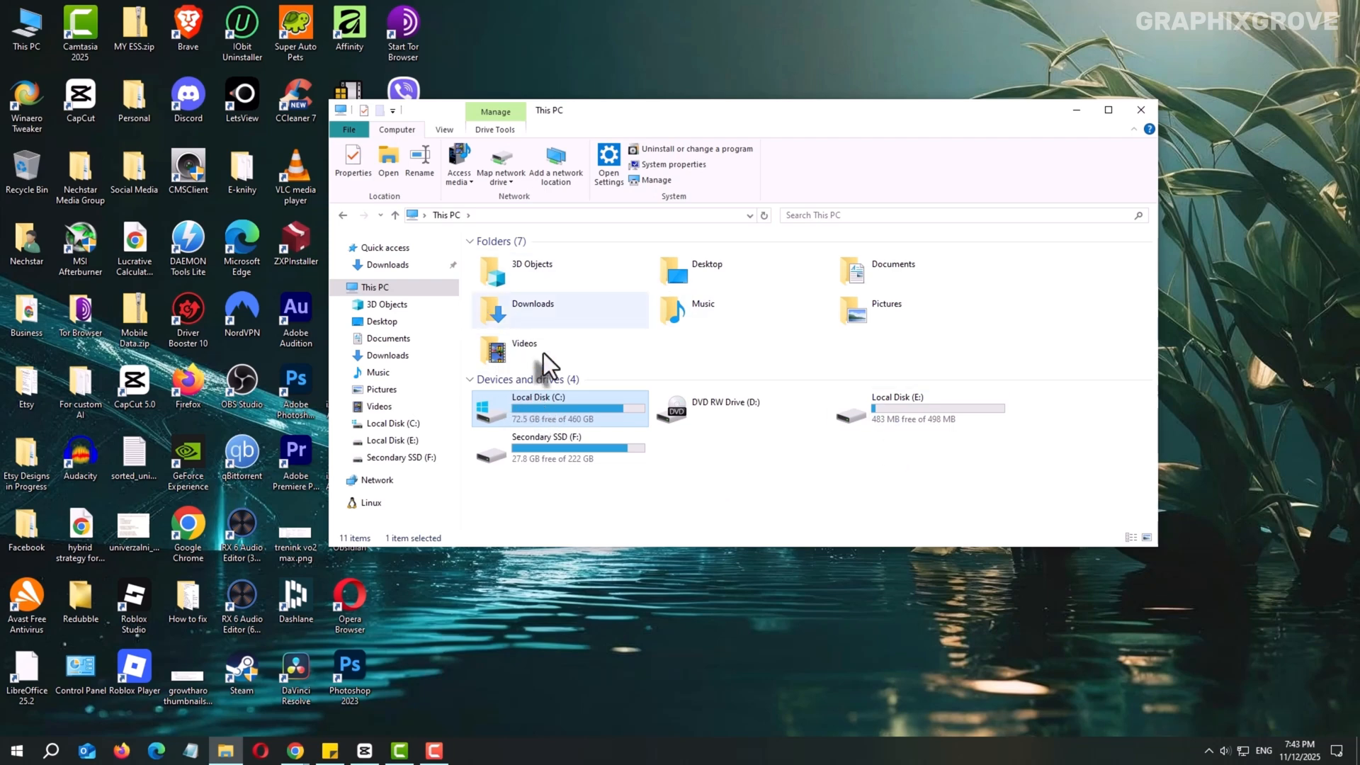
pyautogui.click(444, 129)
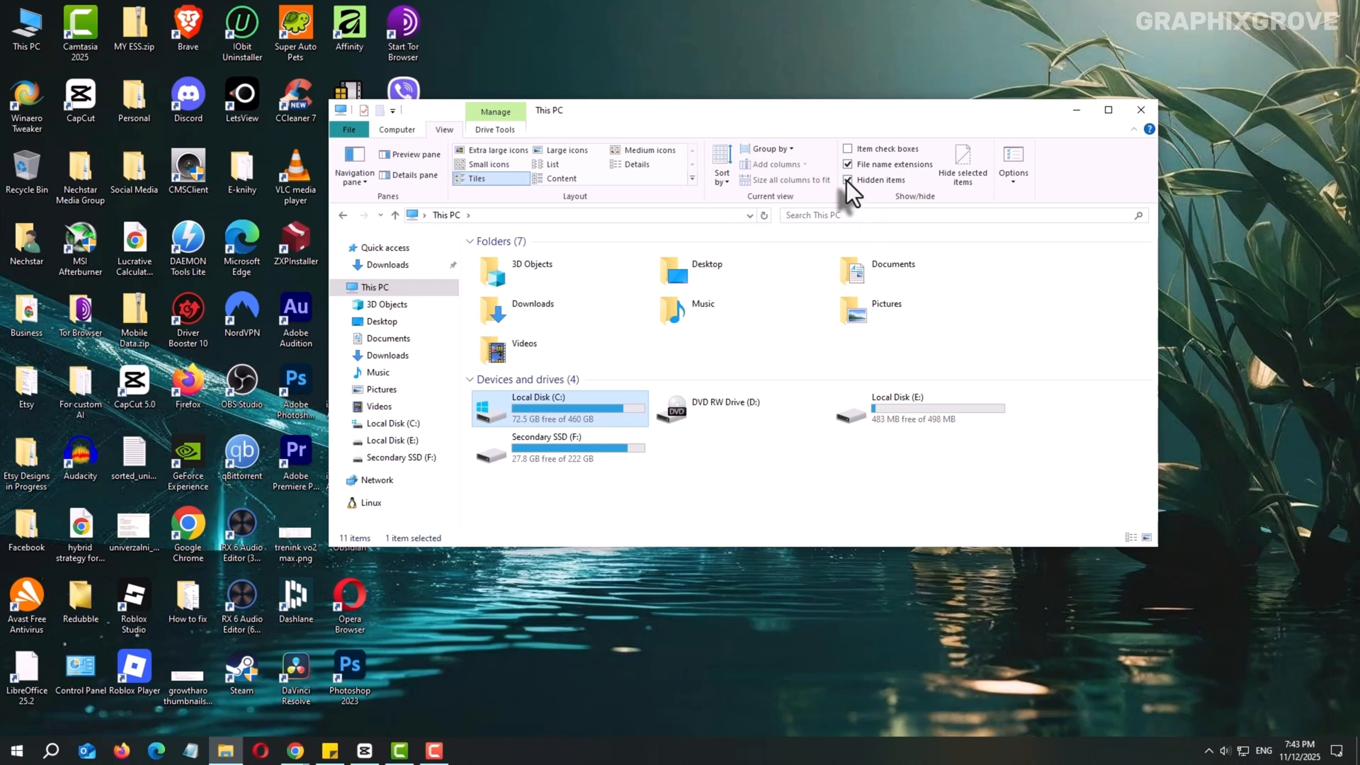
pyautogui.moveTo(880, 182)
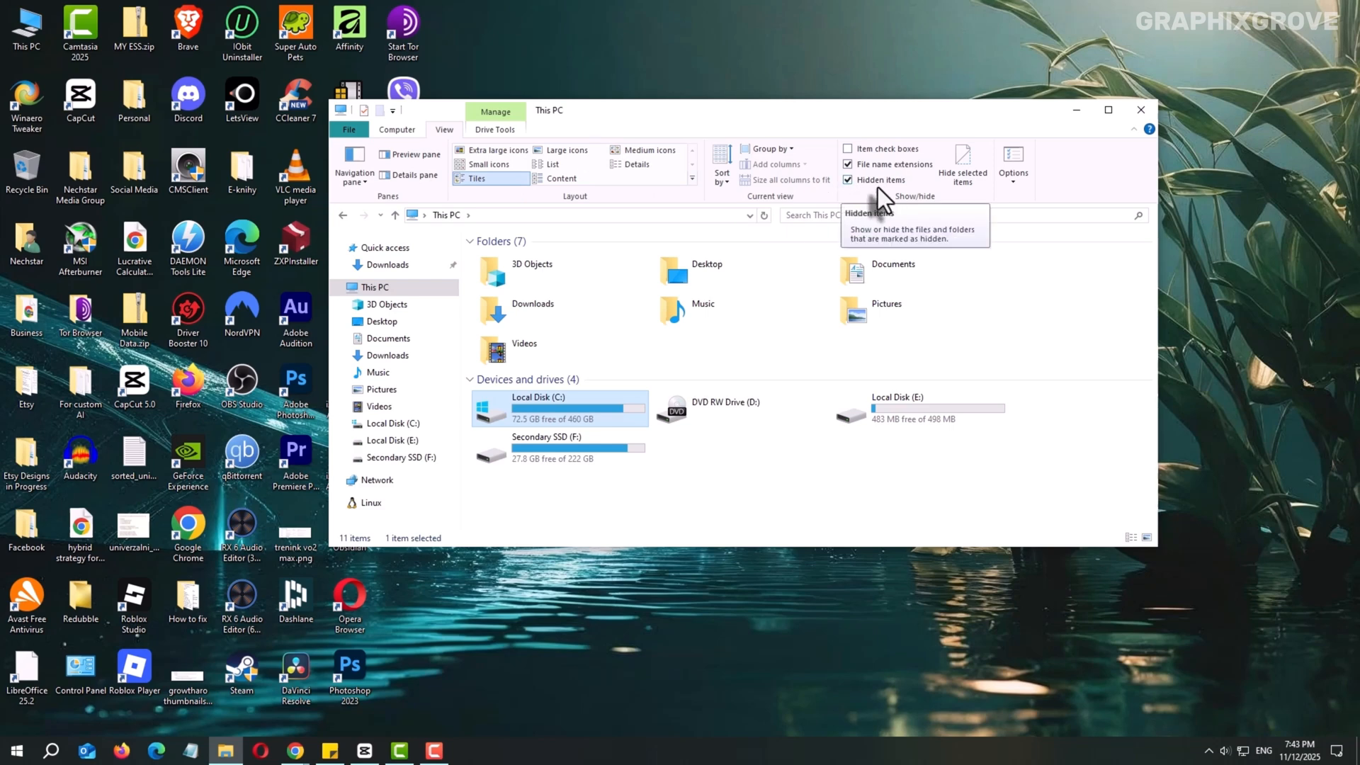
pyautogui.moveTo(873, 204)
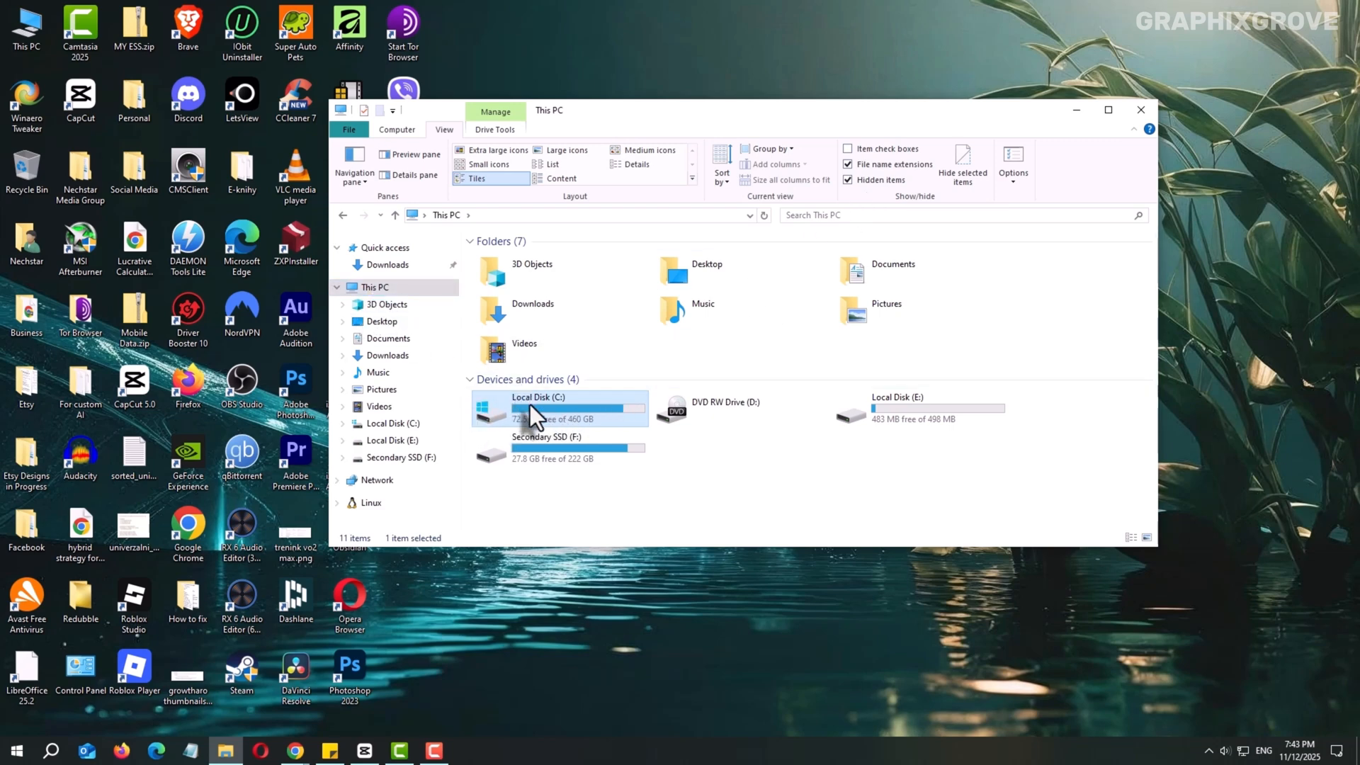
# Browse from Local Disk (C:) through Users into the AppData folder.
pyautogui.doubleClick(537, 403)
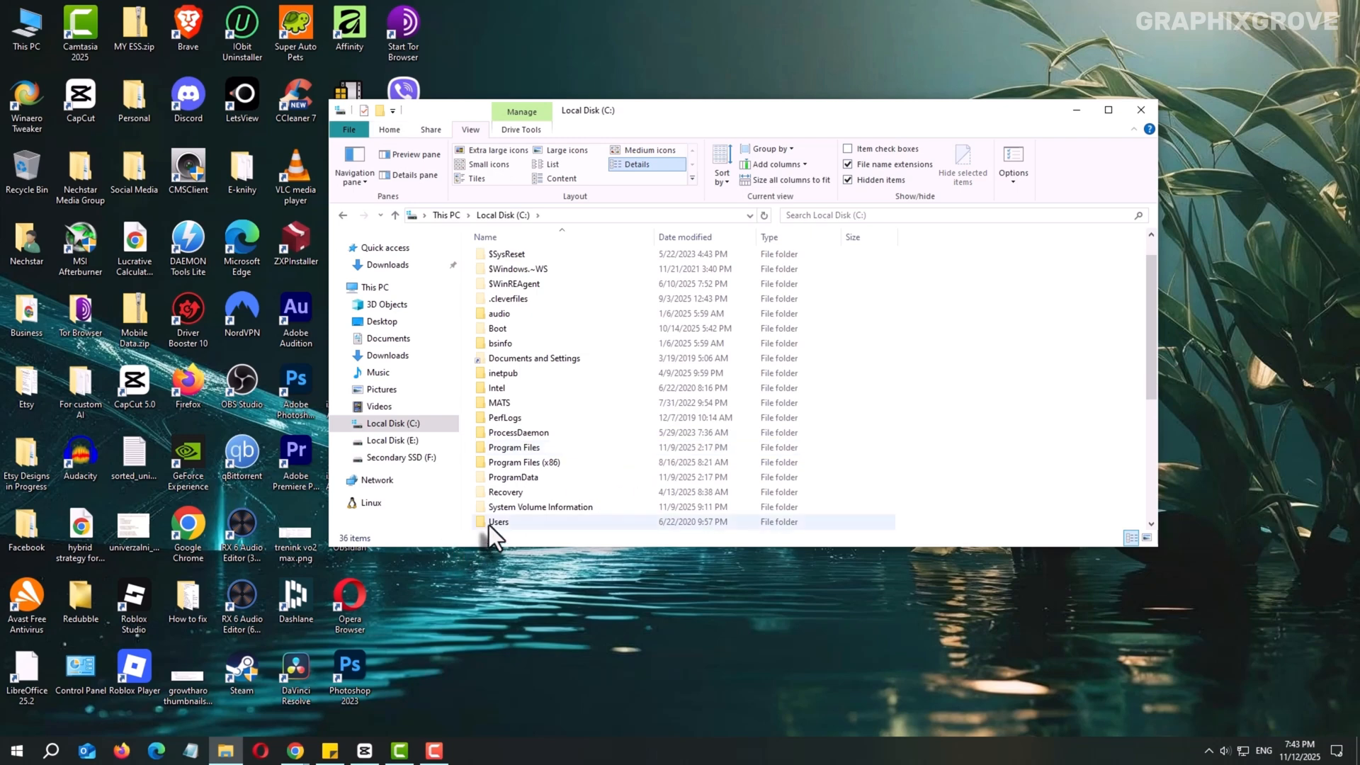
pyautogui.doubleClick(498, 521)
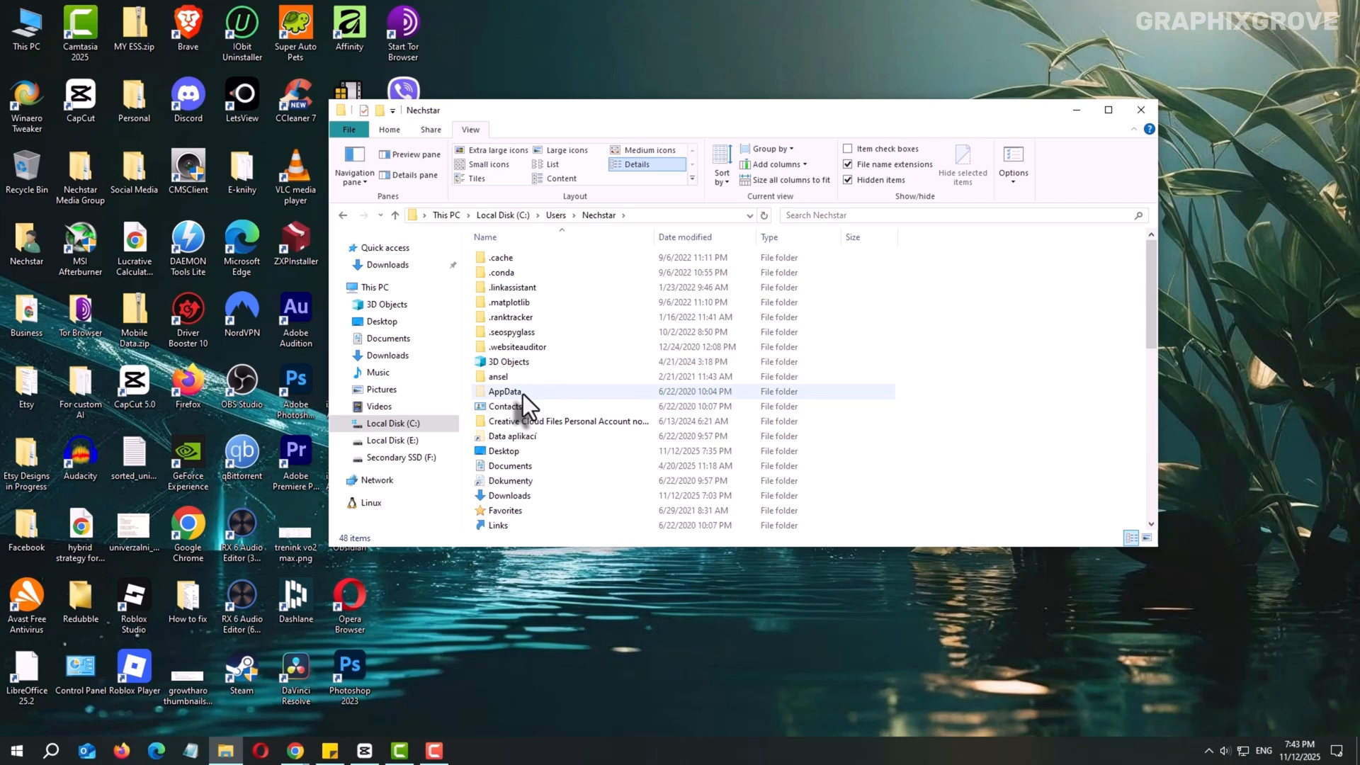
pyautogui.click(505, 391)
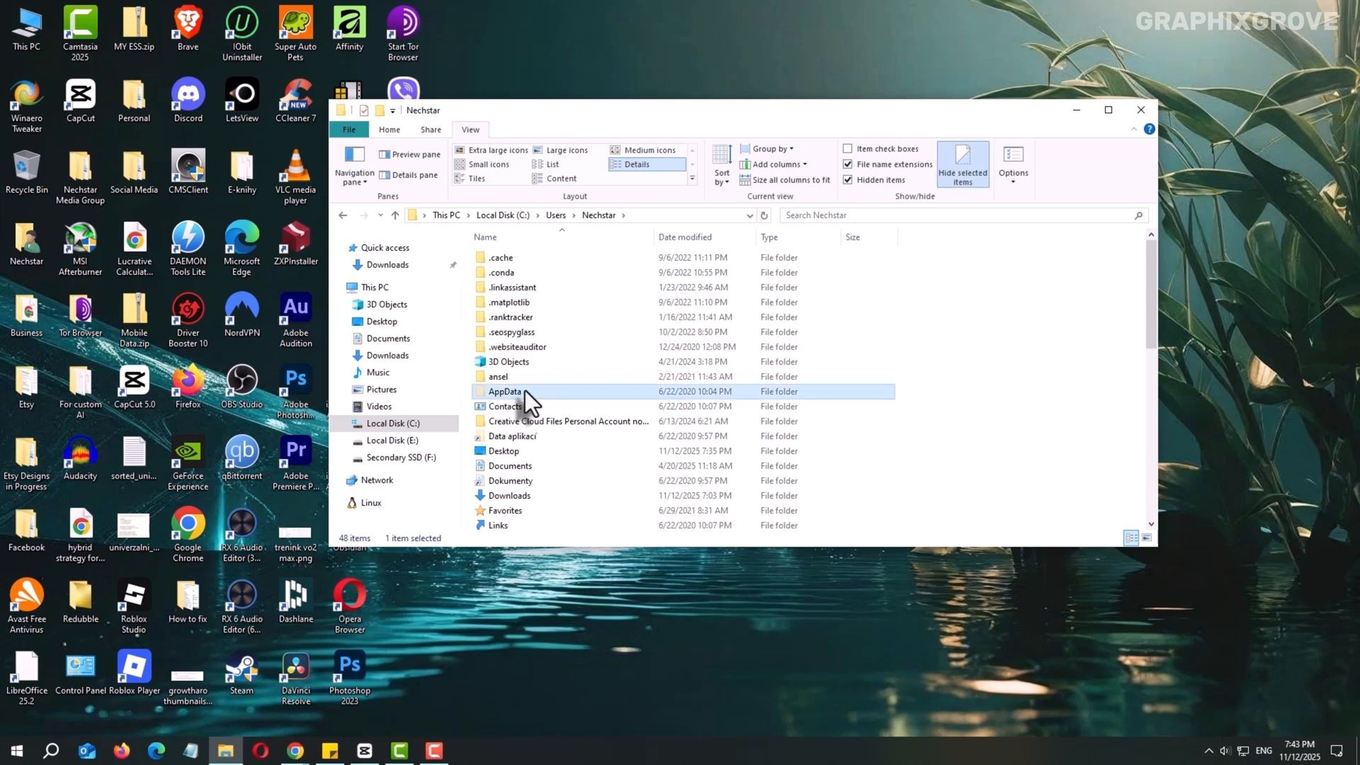
pyautogui.doubleClick(505, 391)
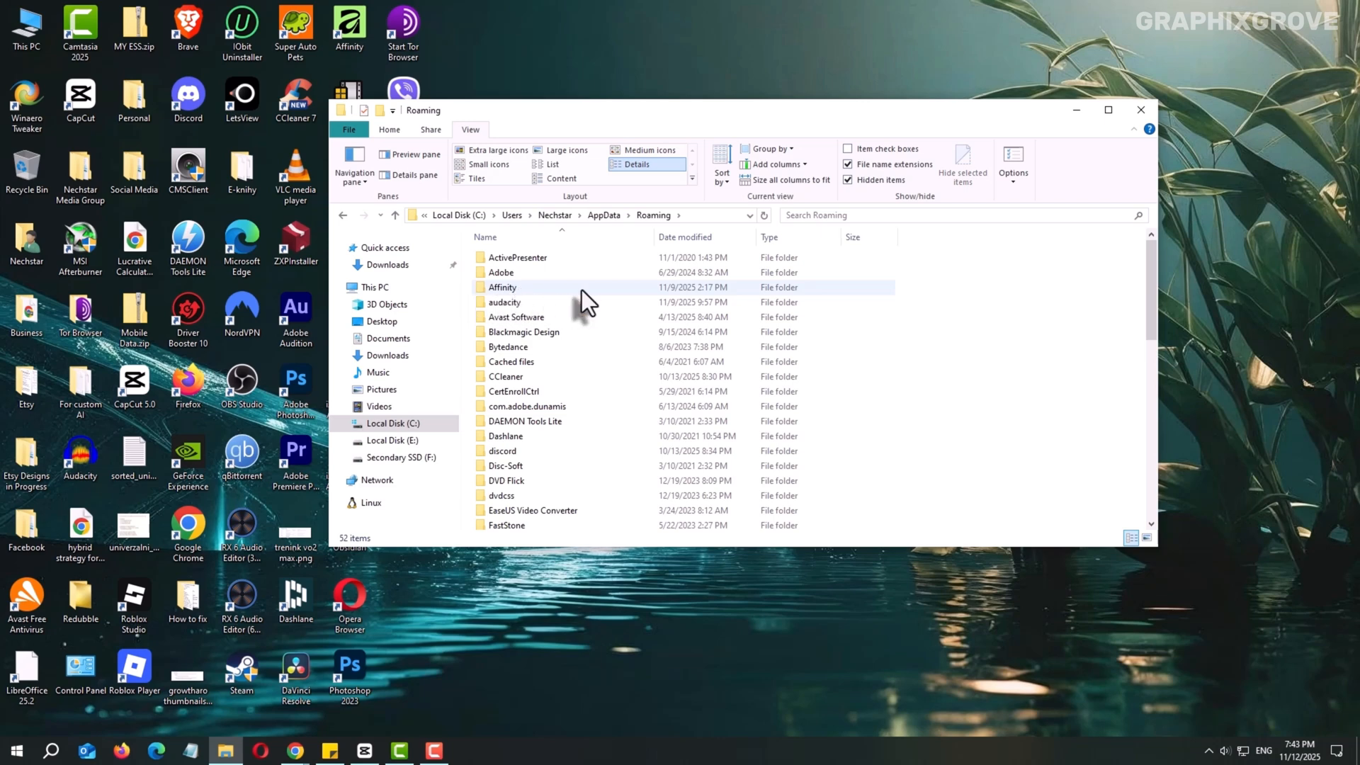
# Open Roaming\Affinity\Affinity to view its 3.0 contents, then return to Roaming\Affinity.
pyautogui.doubleClick(503, 287)
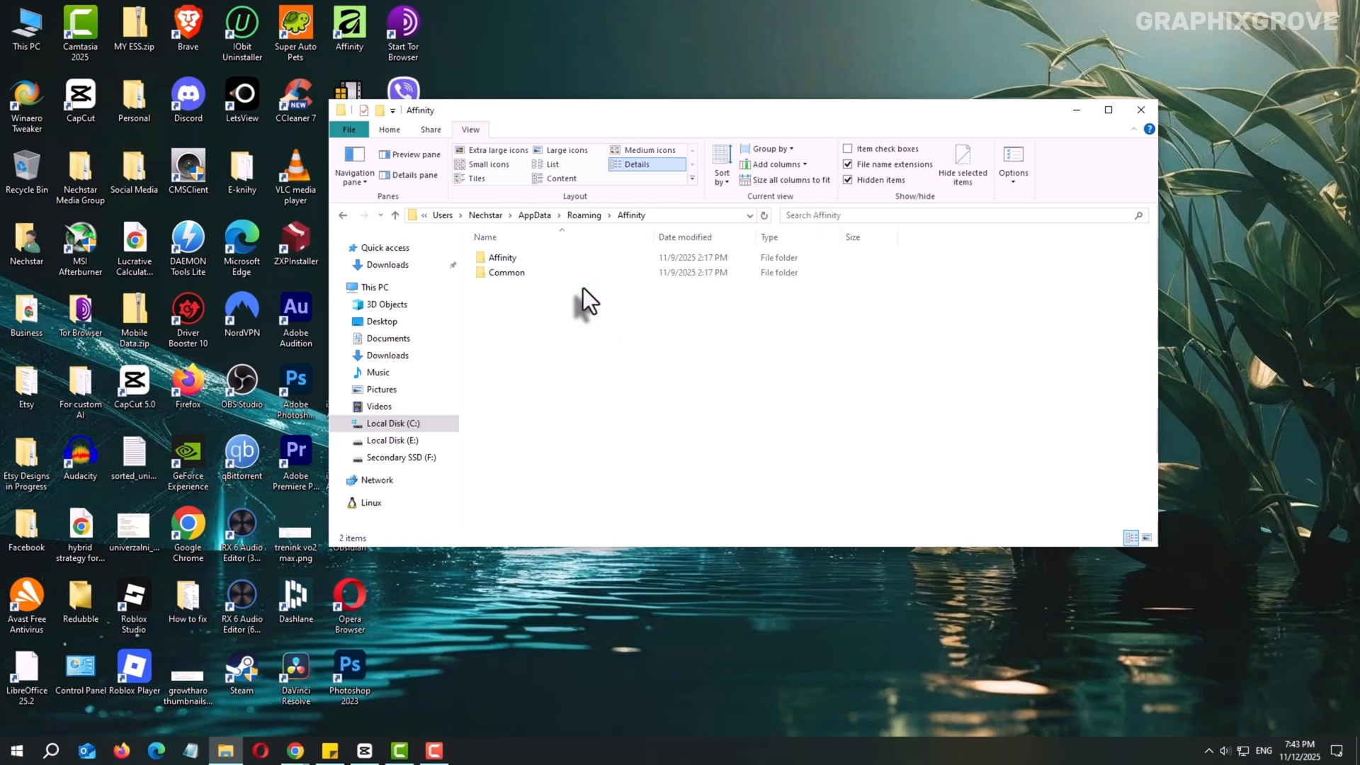
pyautogui.click(502, 257)
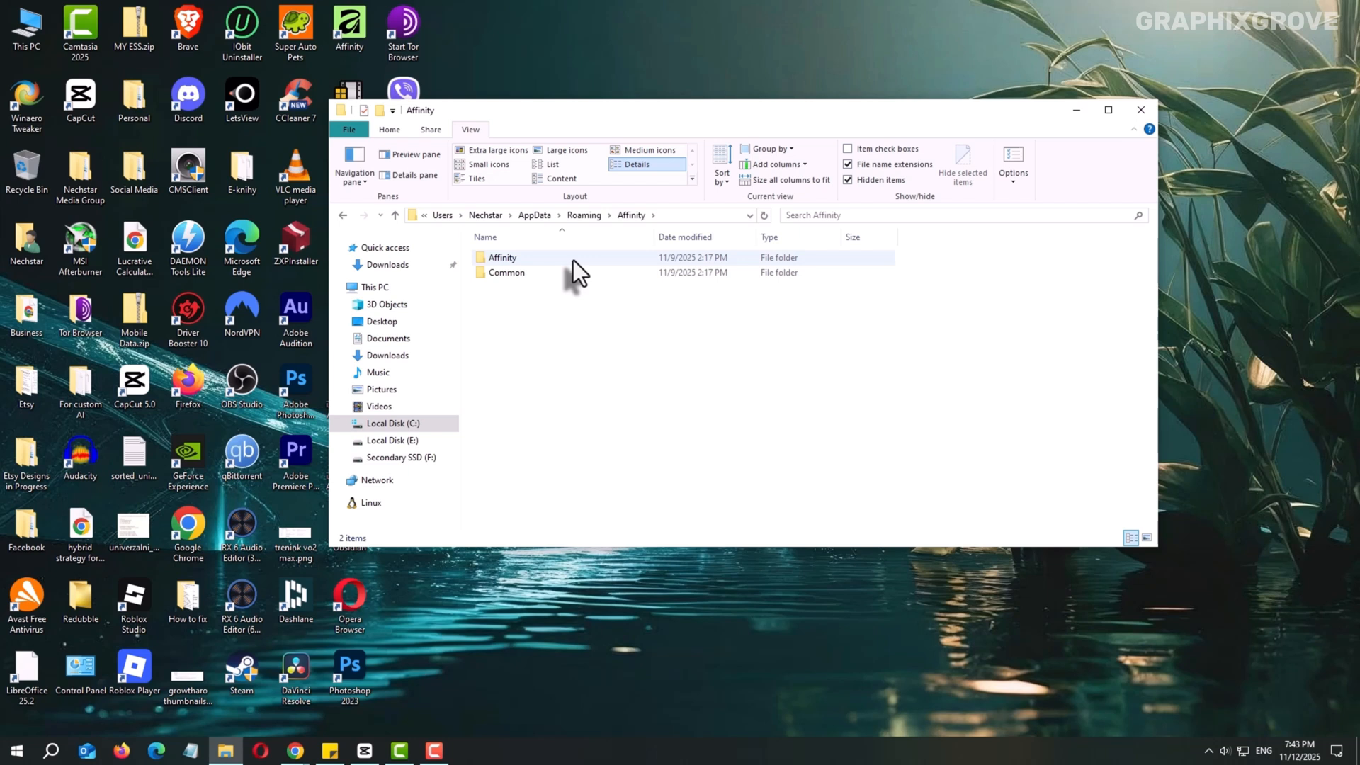
pyautogui.doubleClick(502, 256)
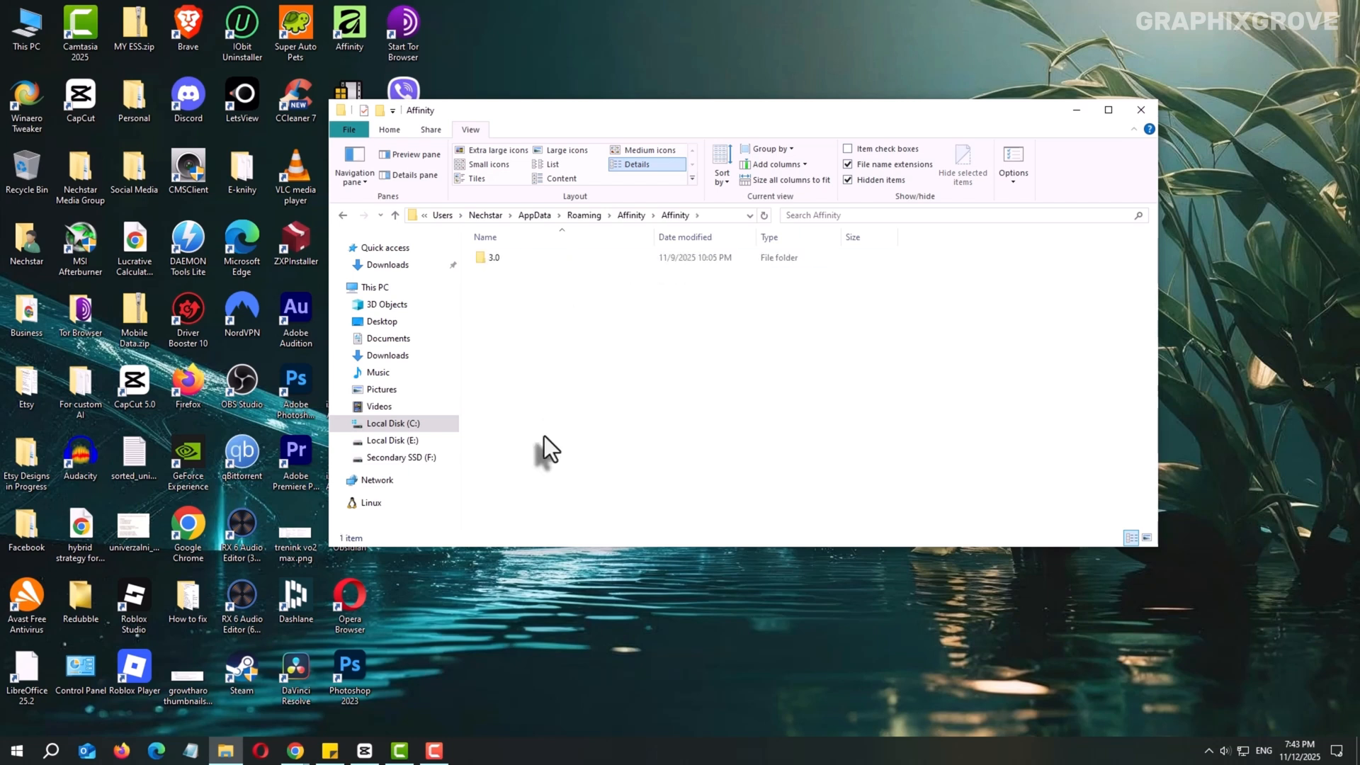
pyautogui.moveTo(503, 304)
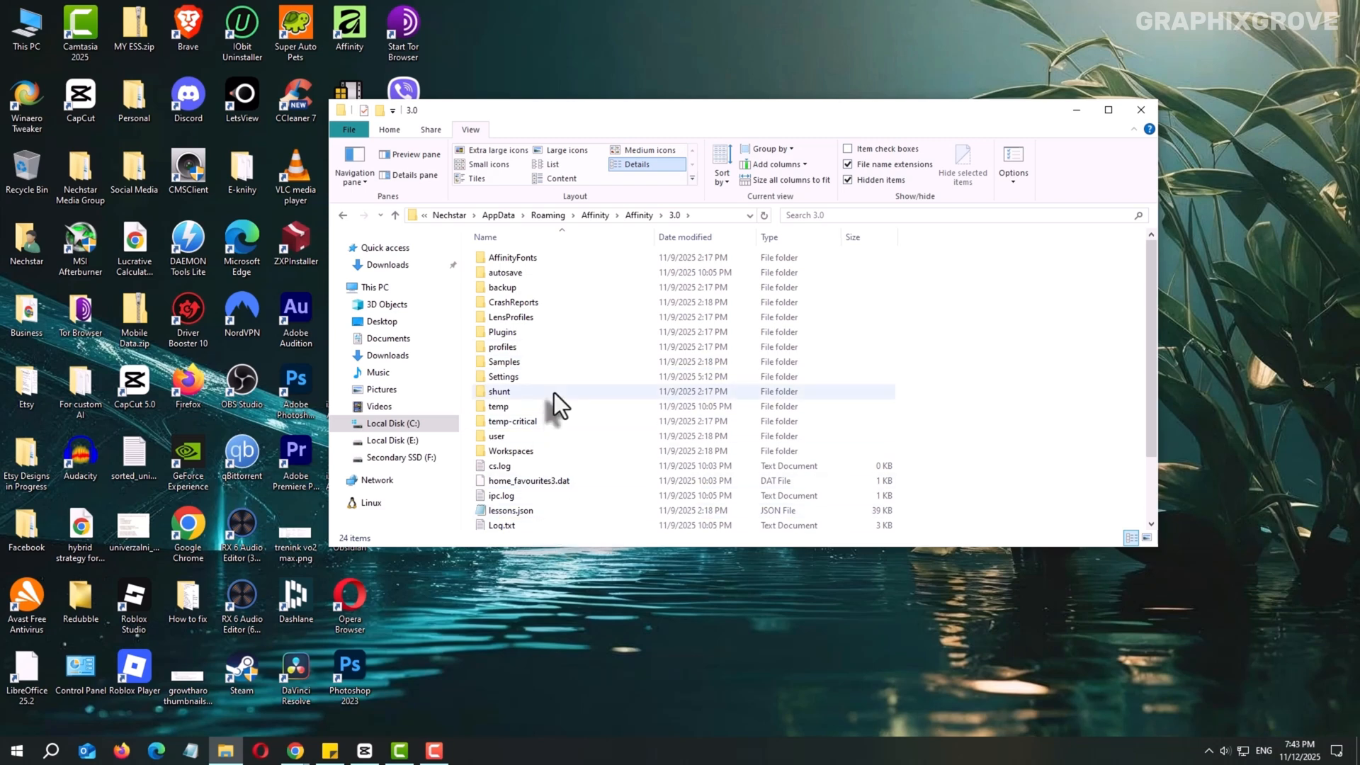
pyautogui.click(399, 216)
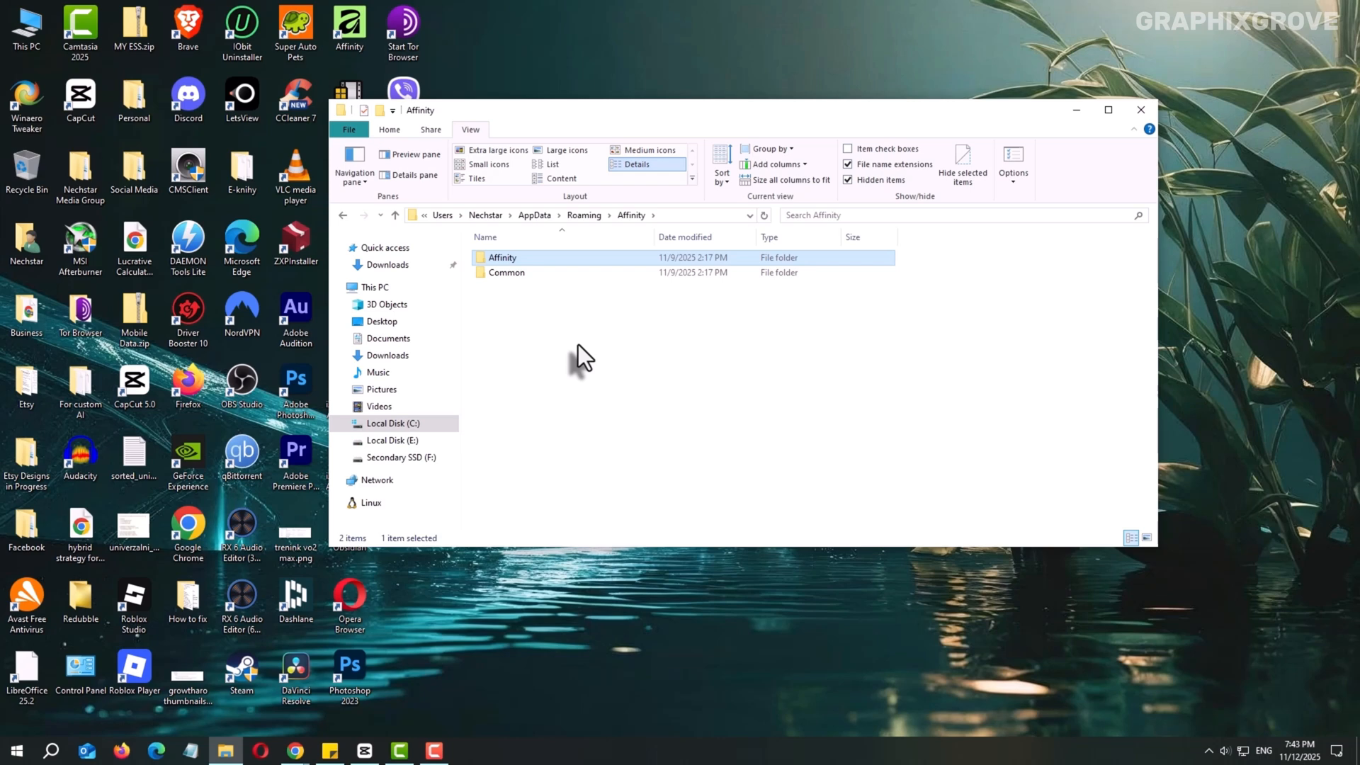
pyautogui.moveTo(626, 379)
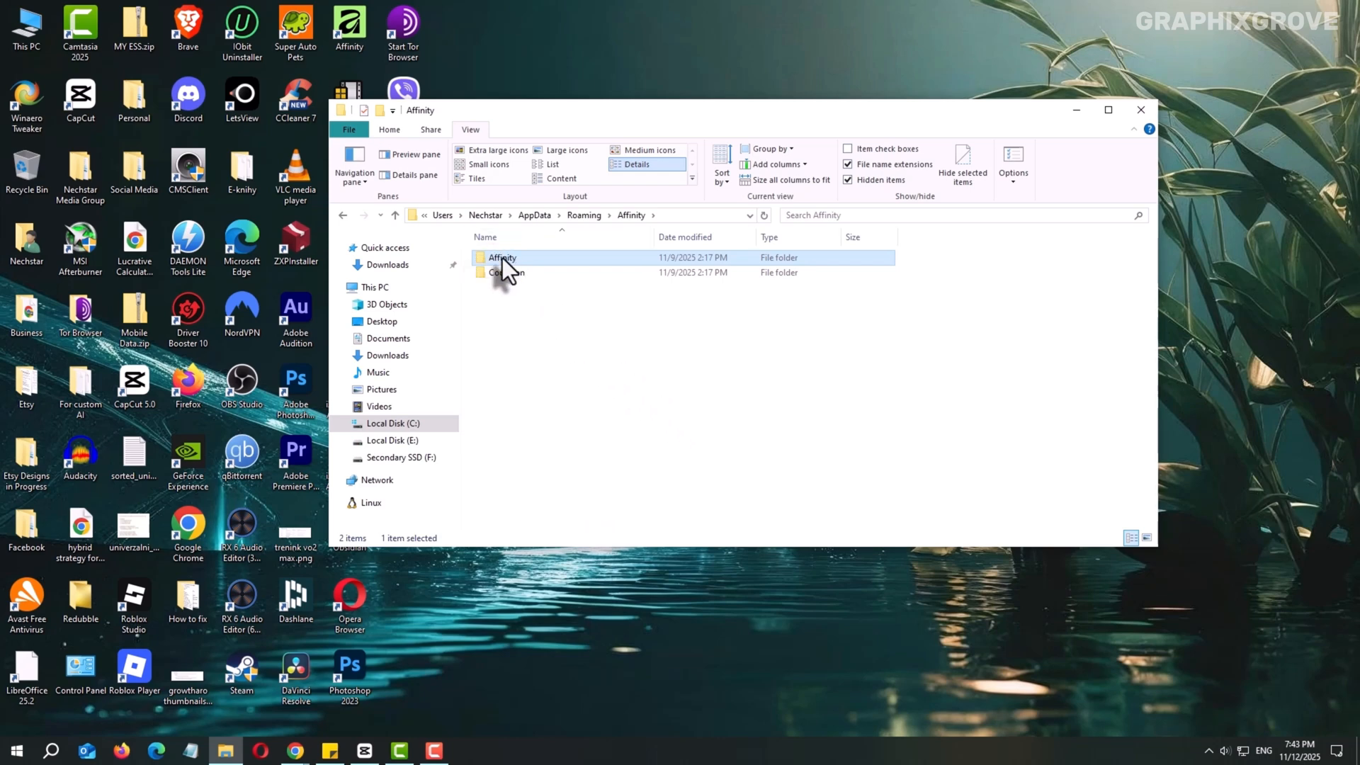
# Delete the inner Affinity settings folder, leaving only Common, and close File Explorer.
pyautogui.rightClick(502, 258)
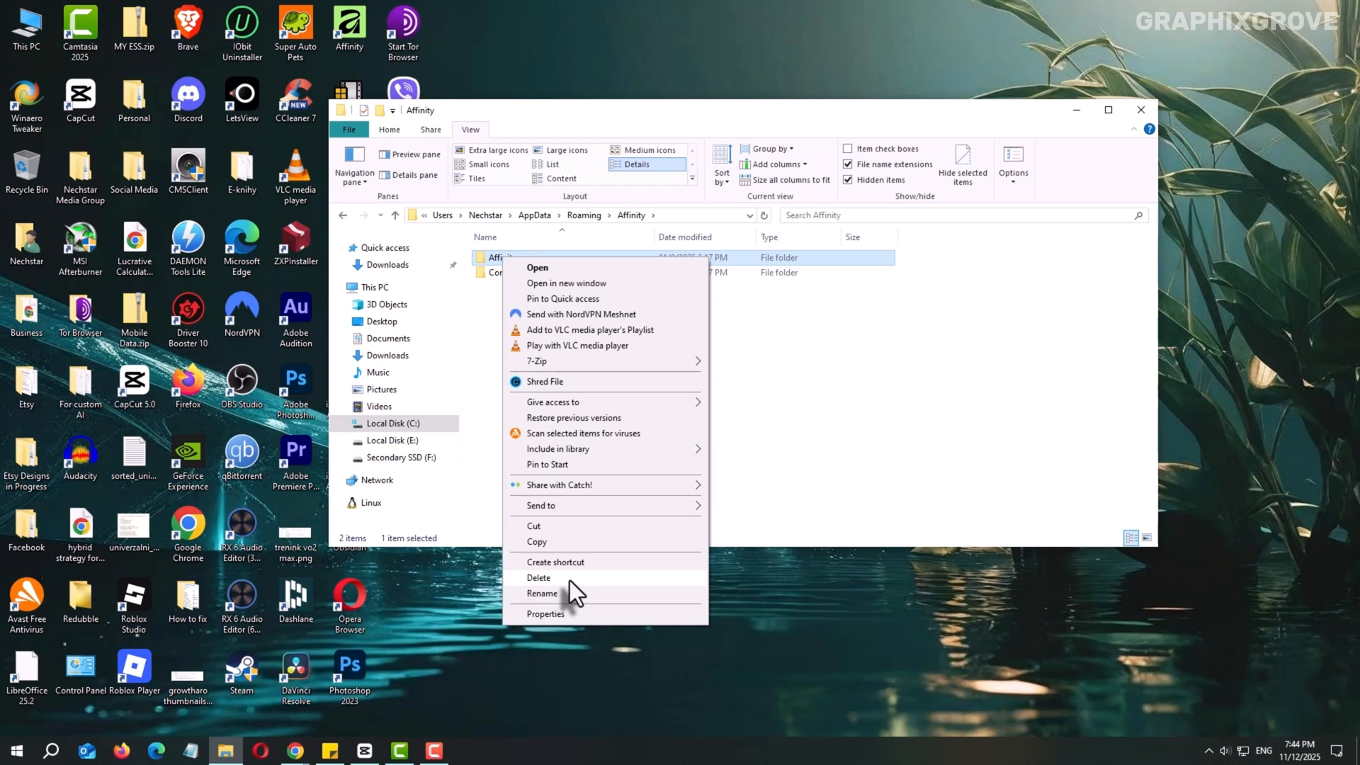
pyautogui.click(537, 577)
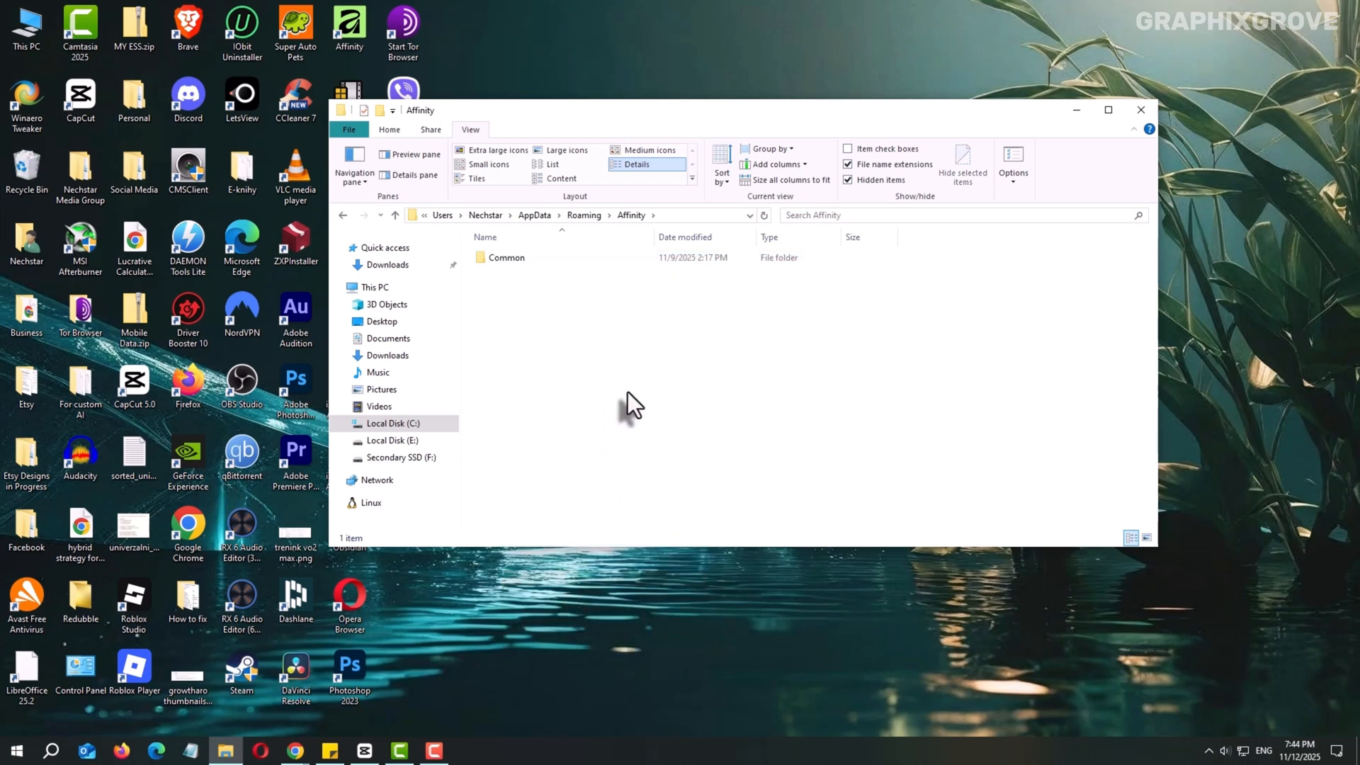
pyautogui.moveTo(698, 408)
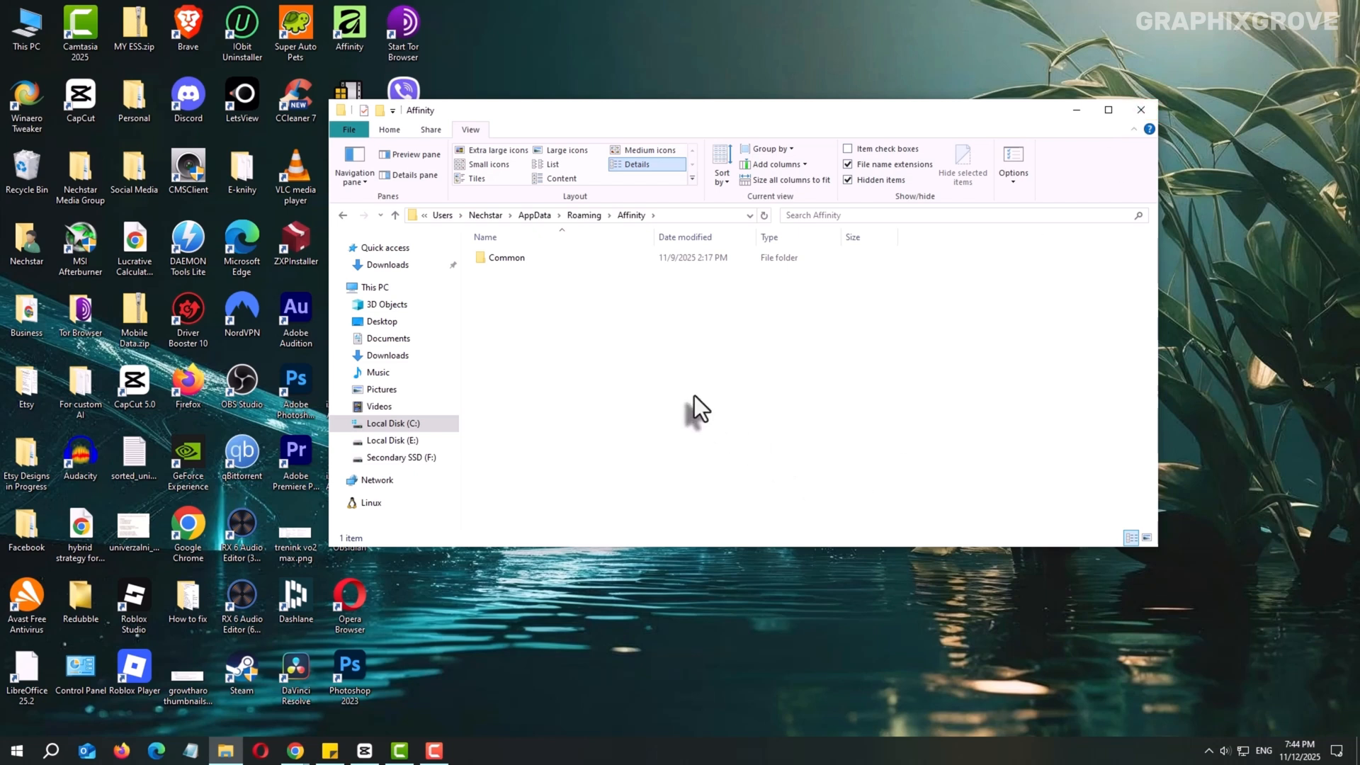
pyautogui.moveTo(636, 239)
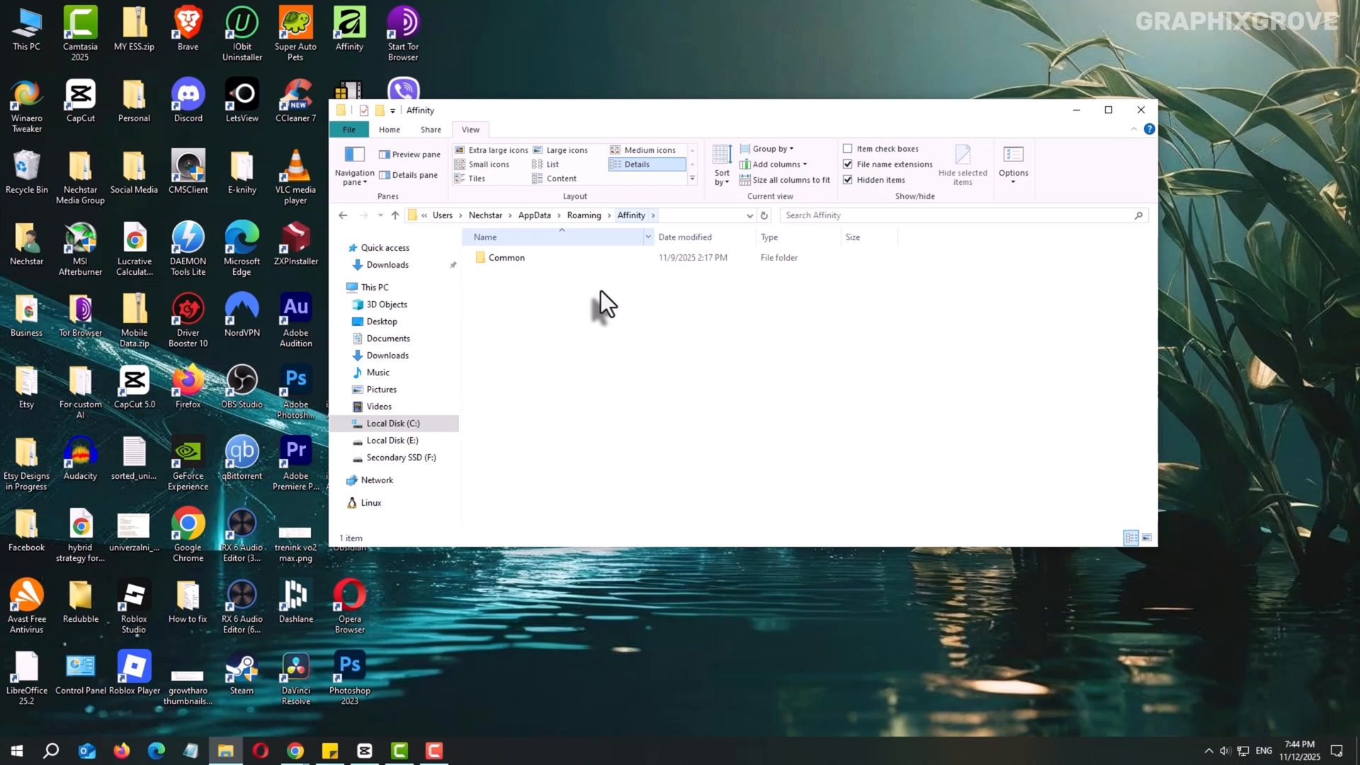
pyautogui.moveTo(640, 434)
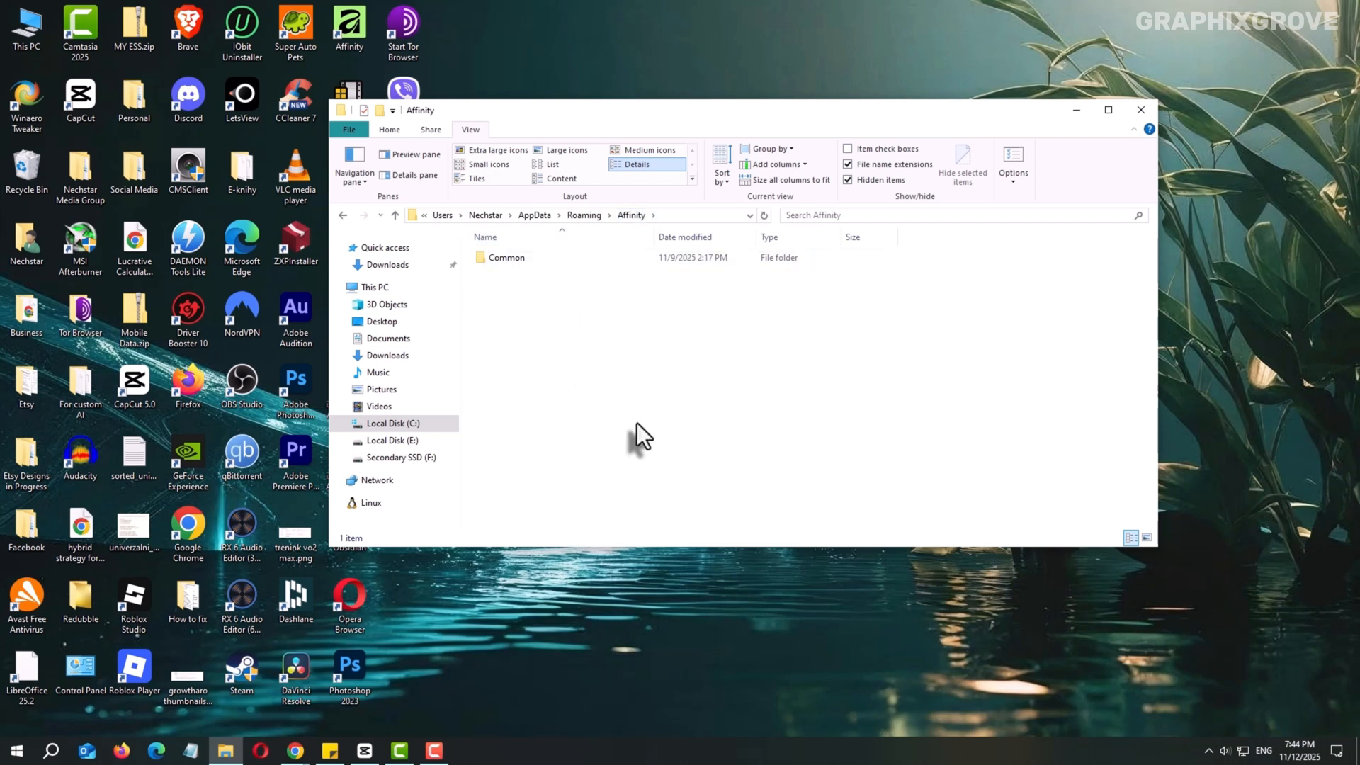
pyautogui.moveTo(633, 221)
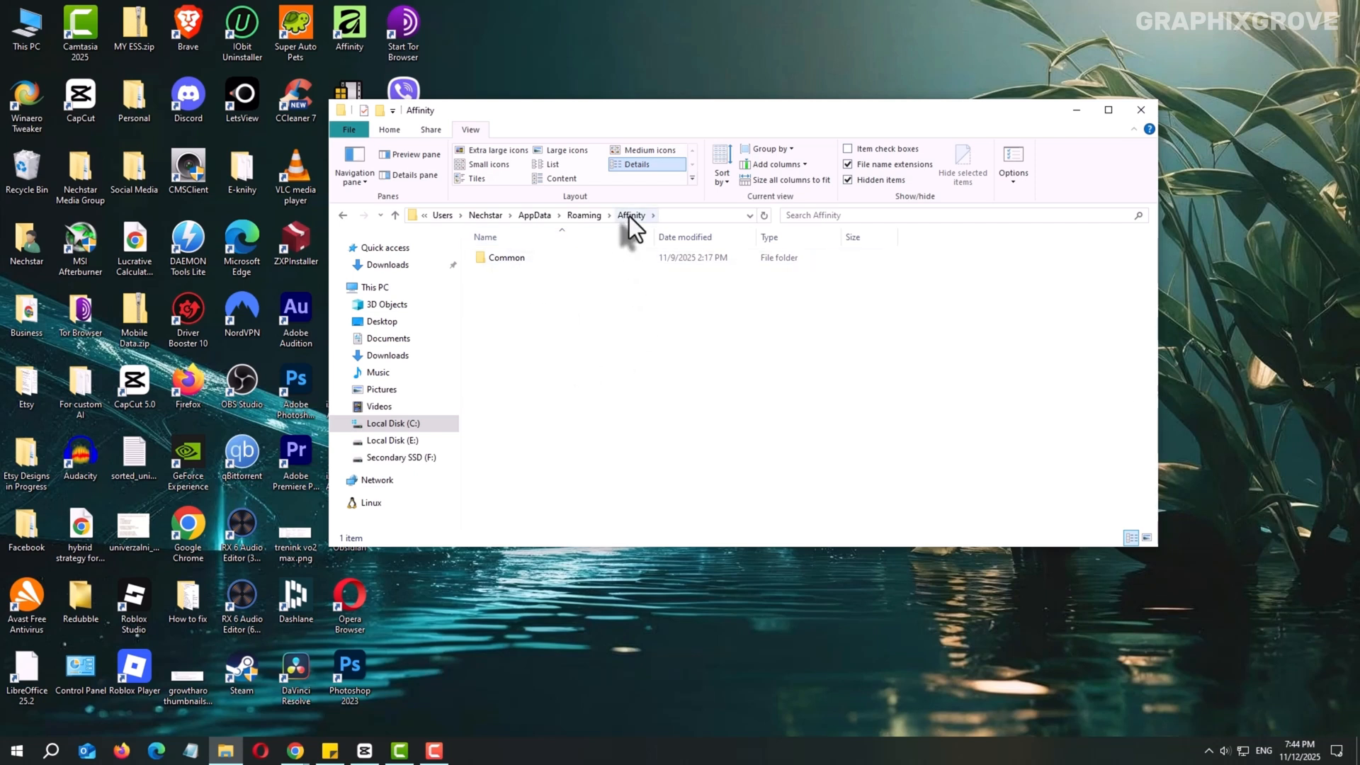
pyautogui.moveTo(625, 425)
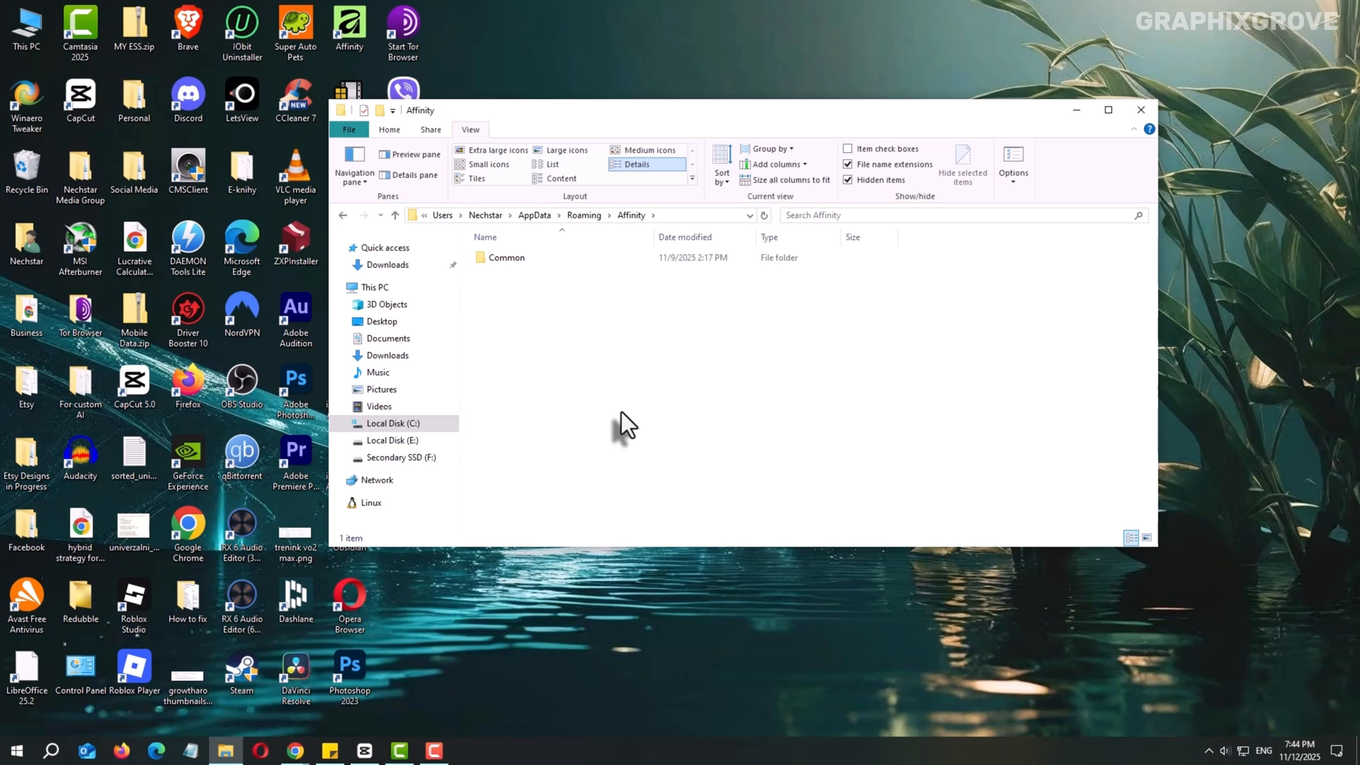
pyautogui.moveTo(1142, 112)
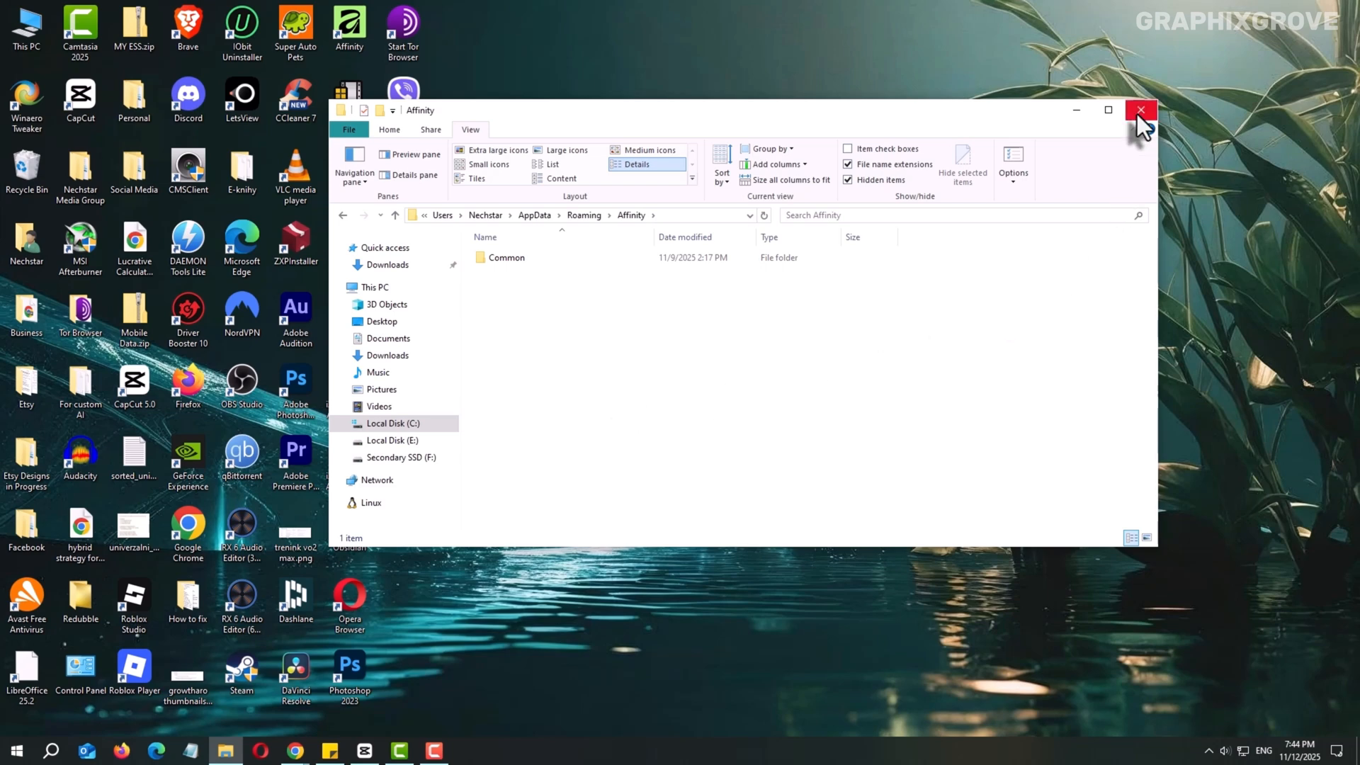
pyautogui.click(1140, 111)
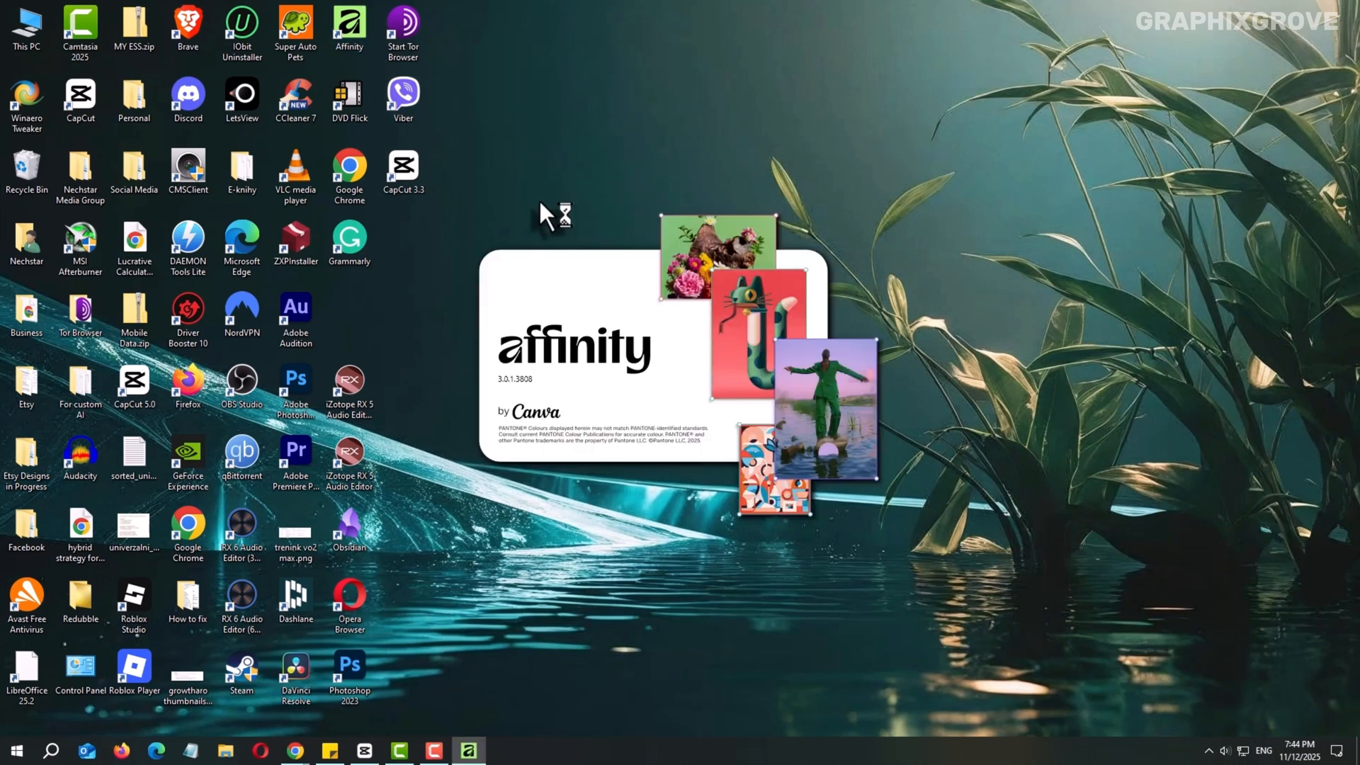
pyautogui.moveTo(563, 390)
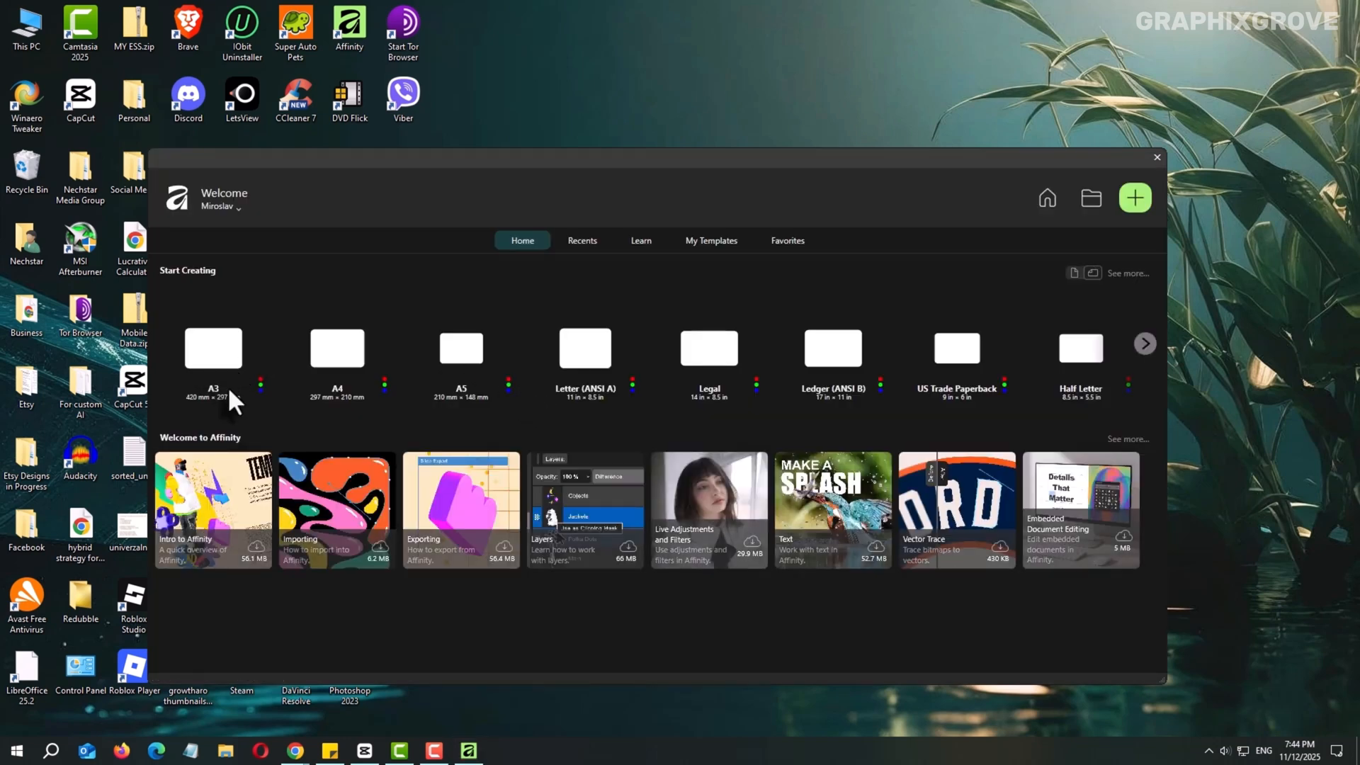
pyautogui.moveTo(556, 329)
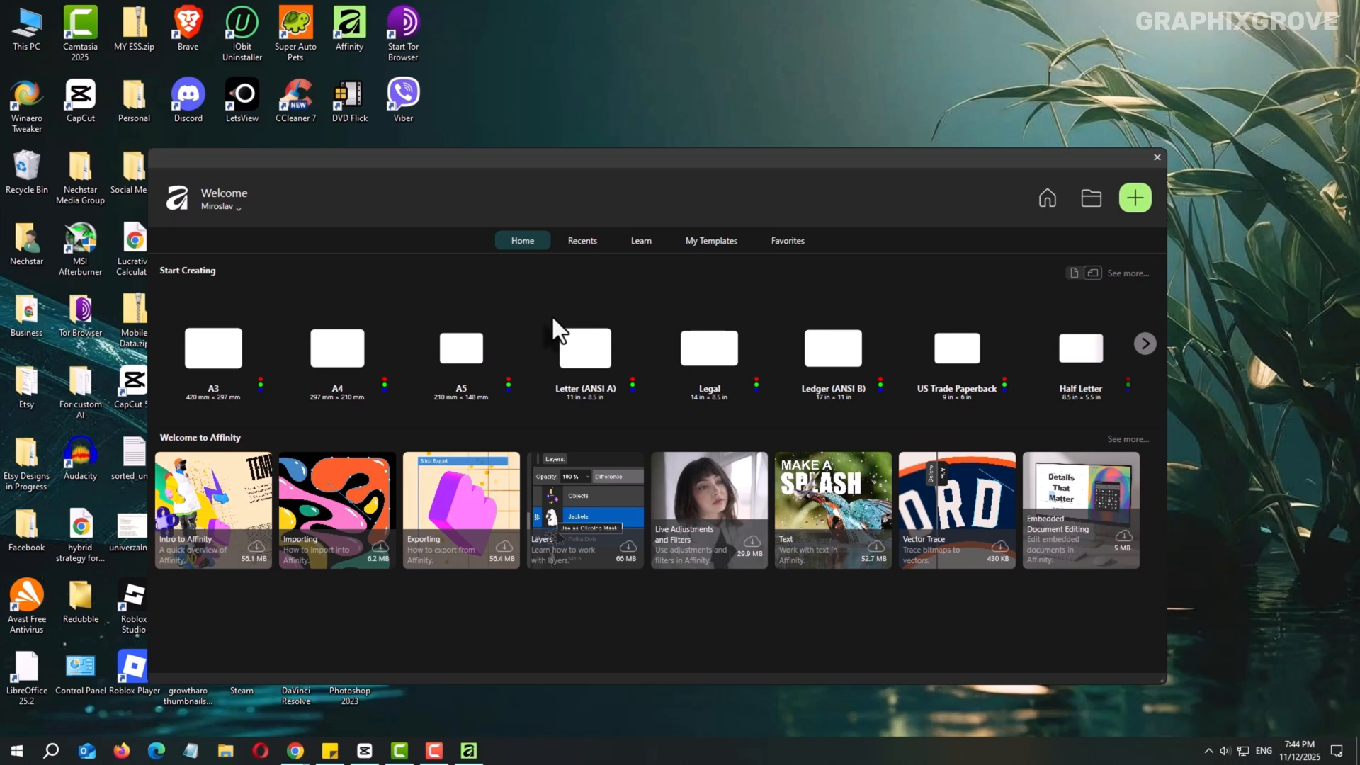
pyautogui.moveTo(971, 169)
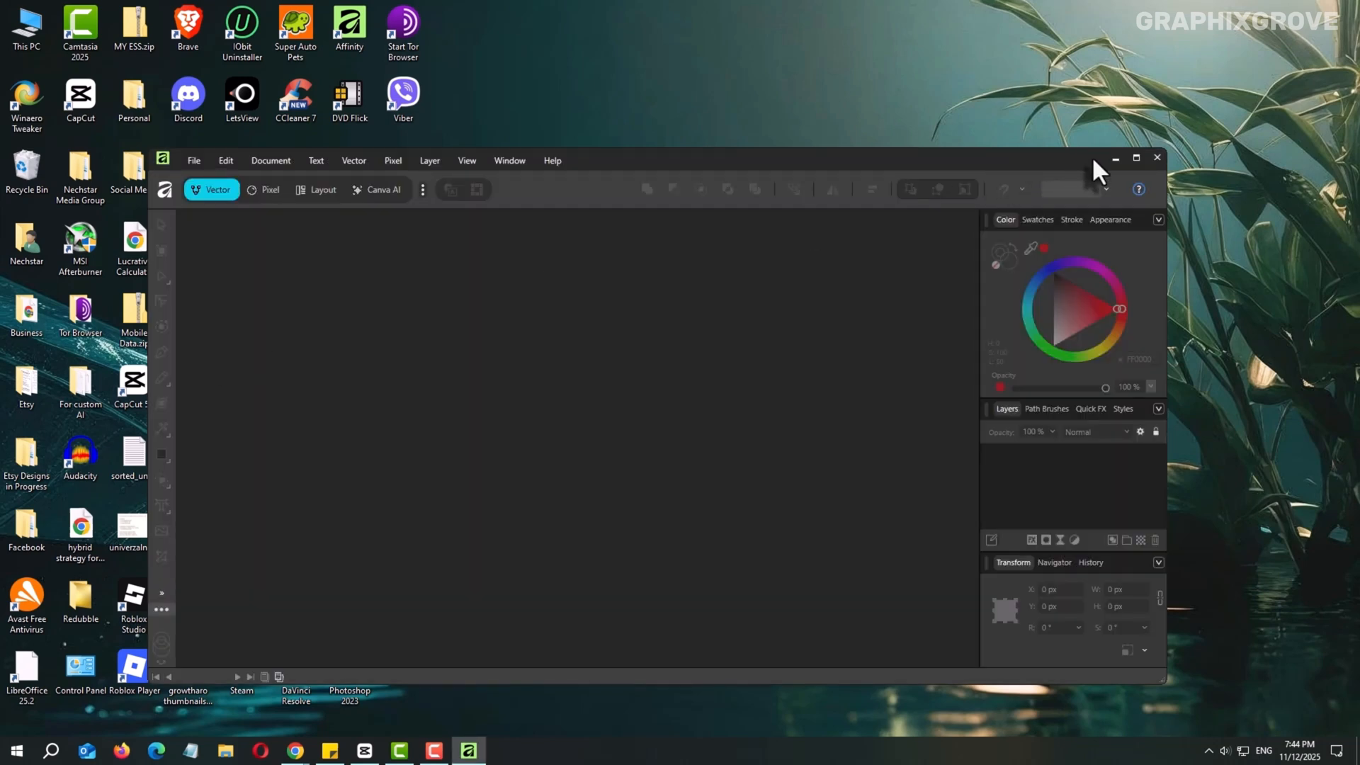
# Maximize the relaunched Affinity window showing the blank untitled document.
pyautogui.click(1137, 158)
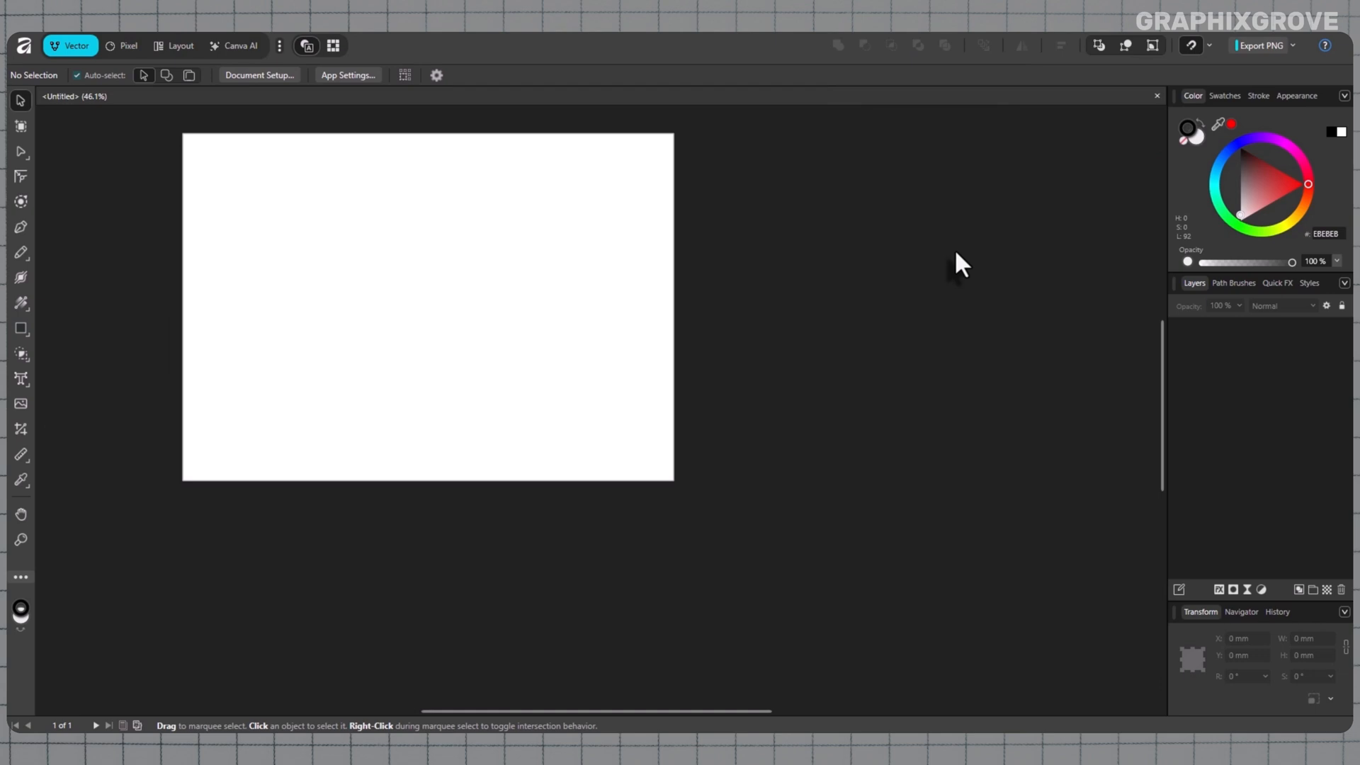
pyautogui.moveTo(345, 78)
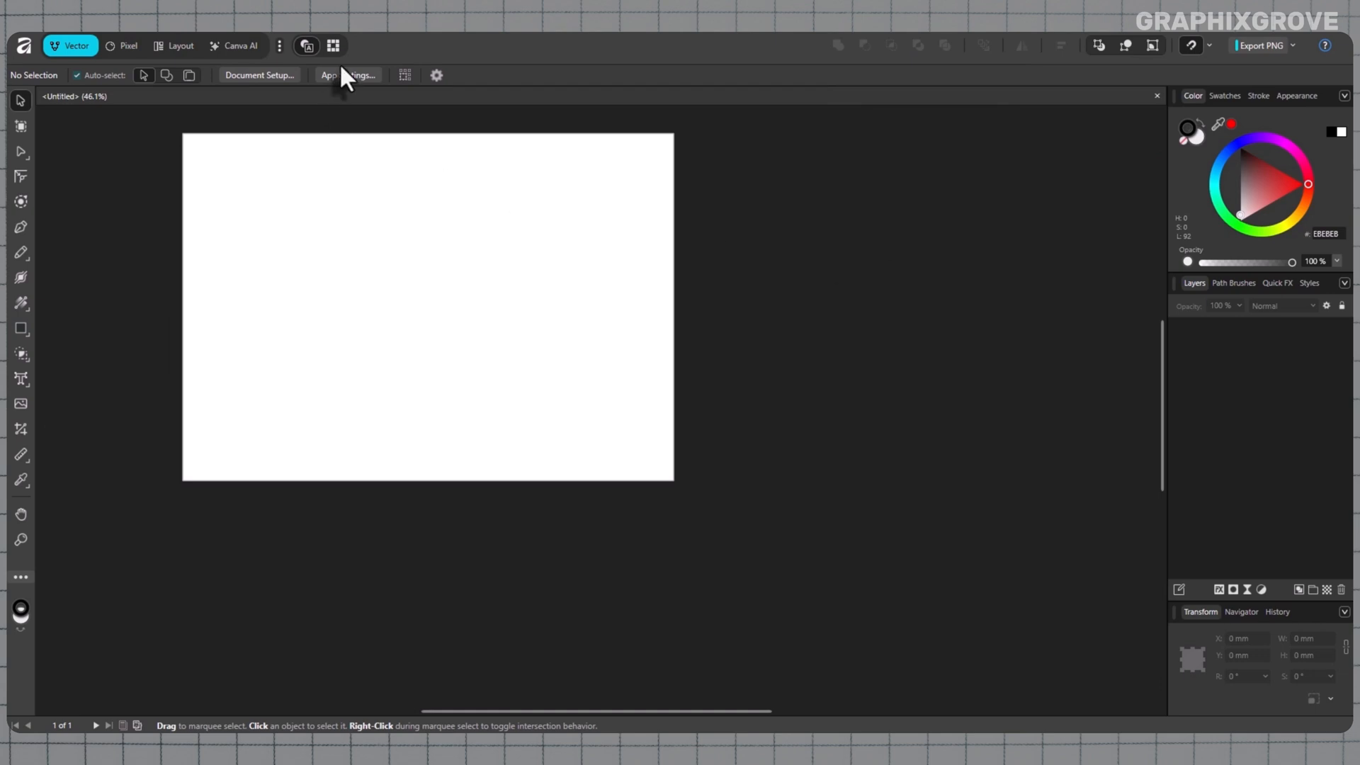
pyautogui.click(347, 74)
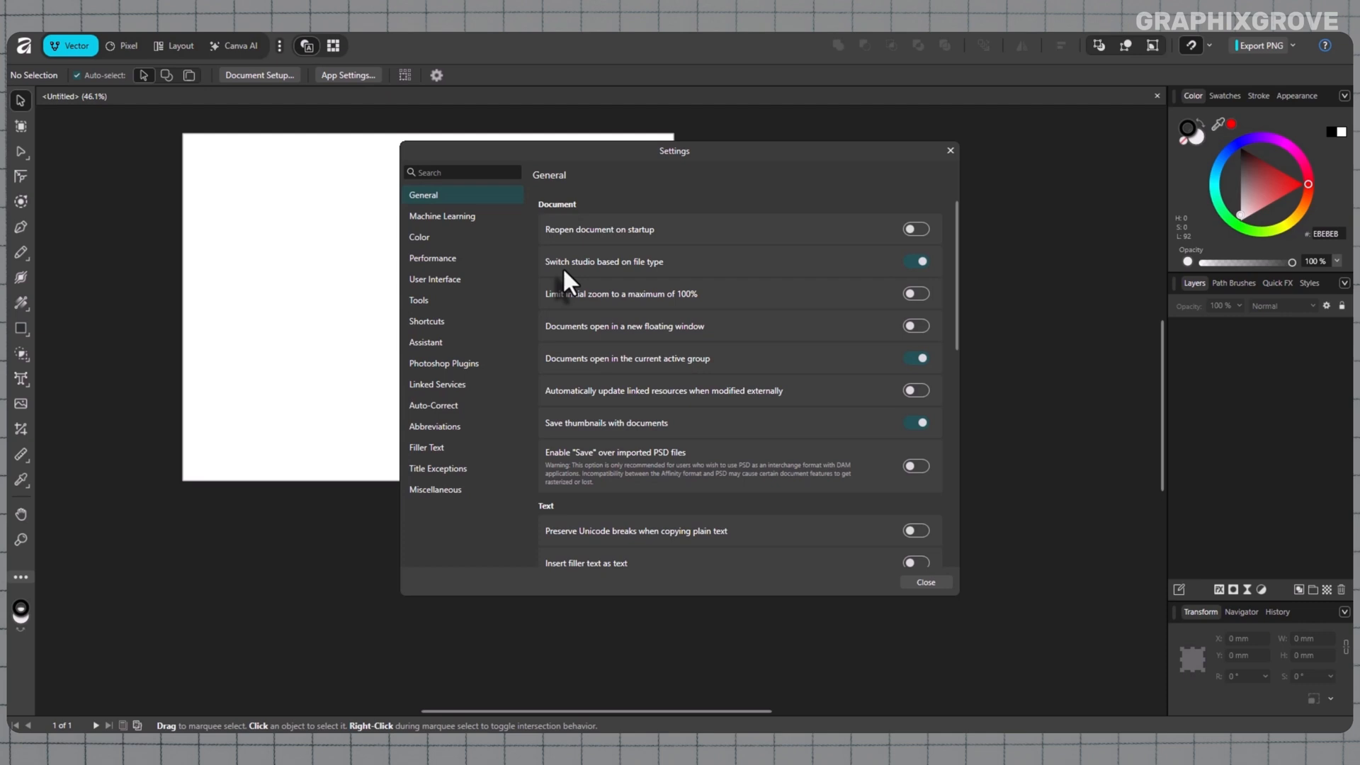
pyautogui.scroll(-3)
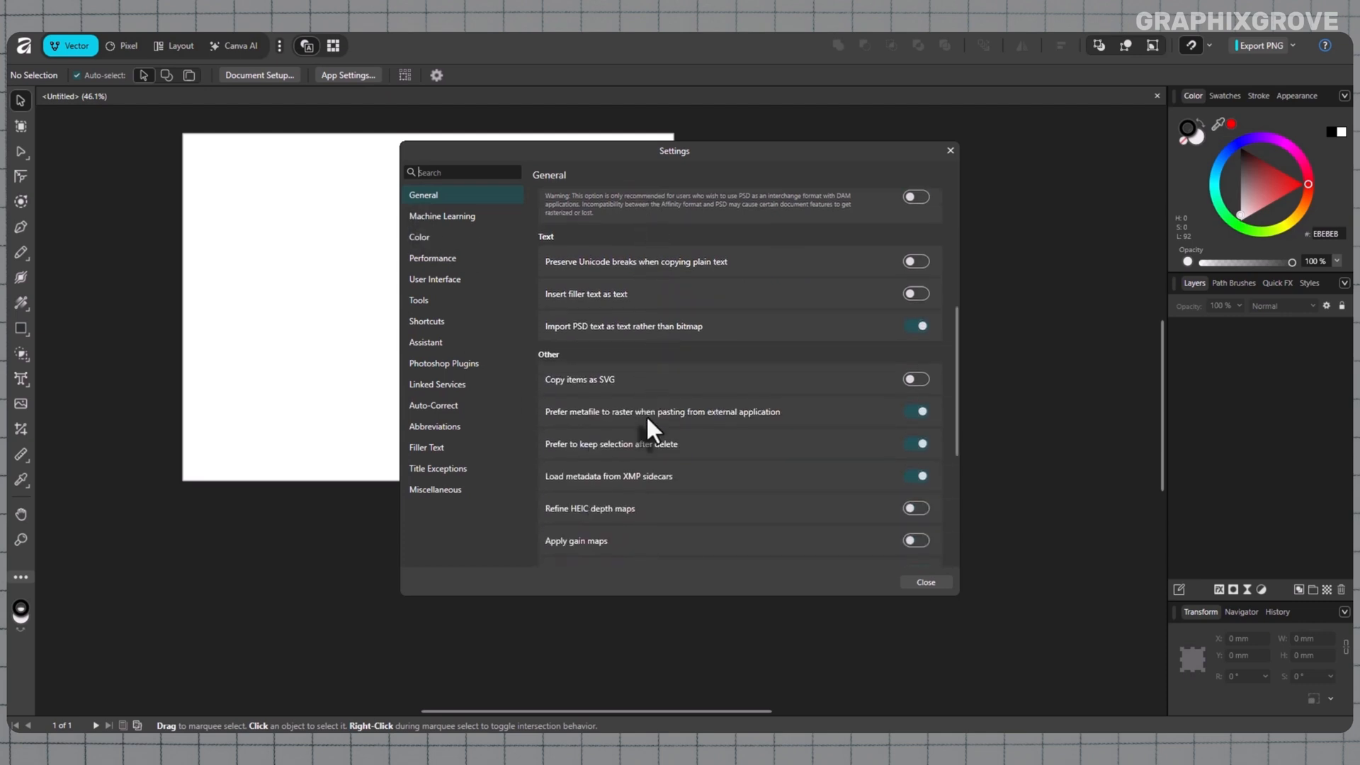
pyautogui.scroll(-3)
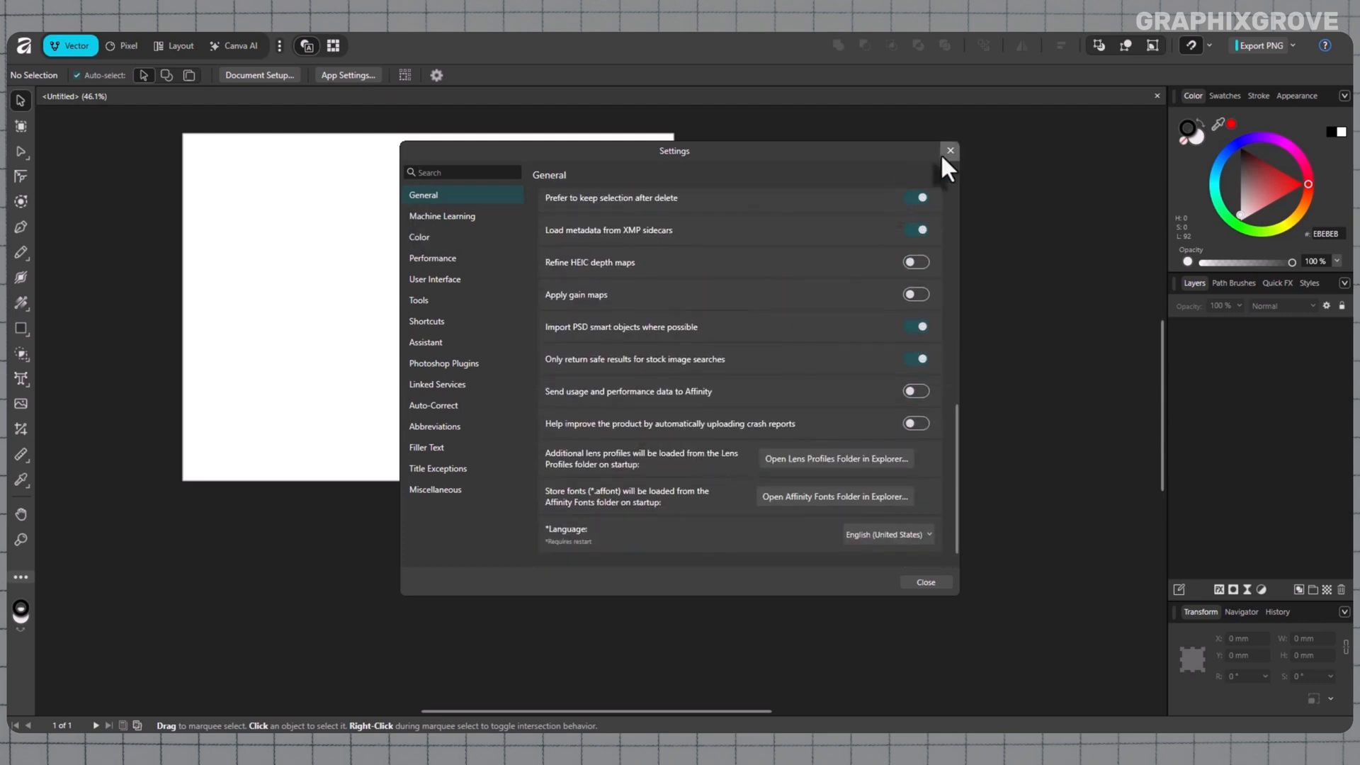
pyautogui.click(949, 150)
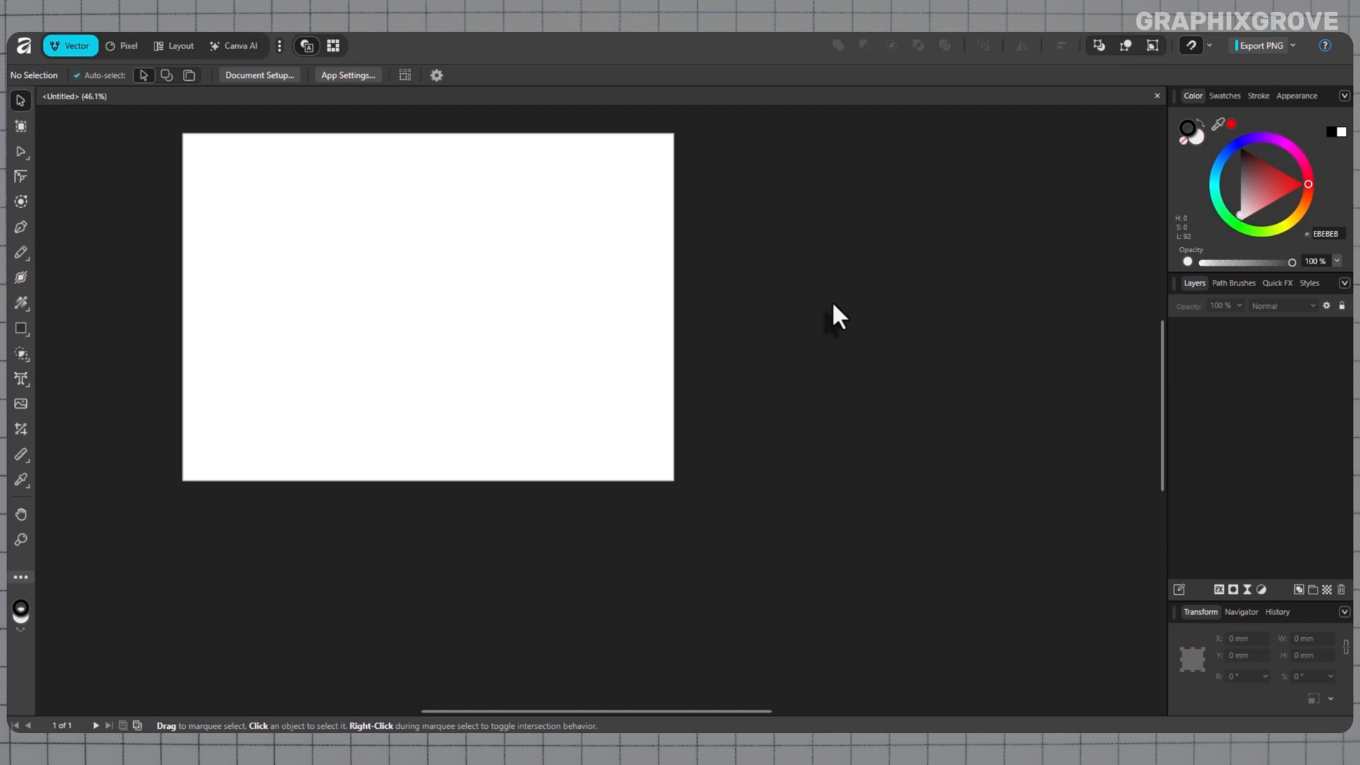
pyautogui.moveTo(428, 260)
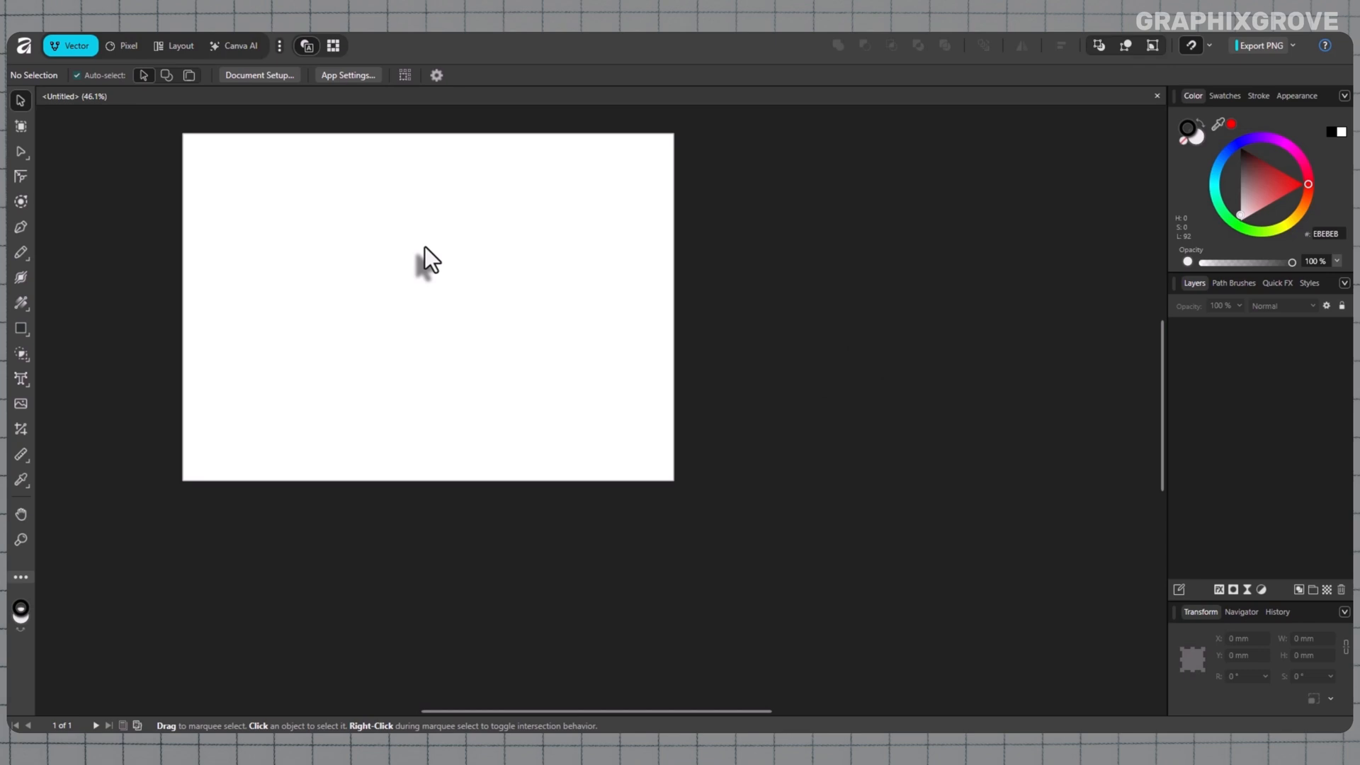
pyautogui.click(127, 45)
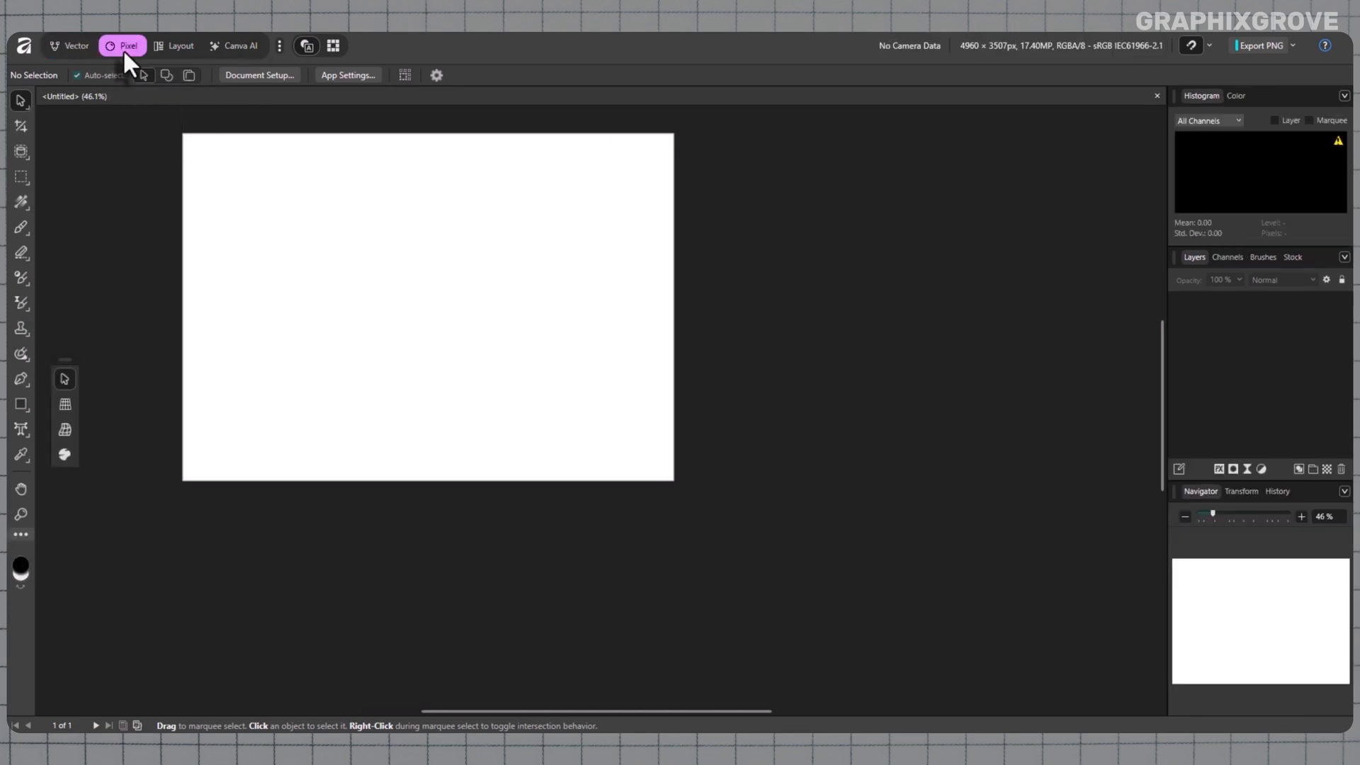
pyautogui.click(175, 45)
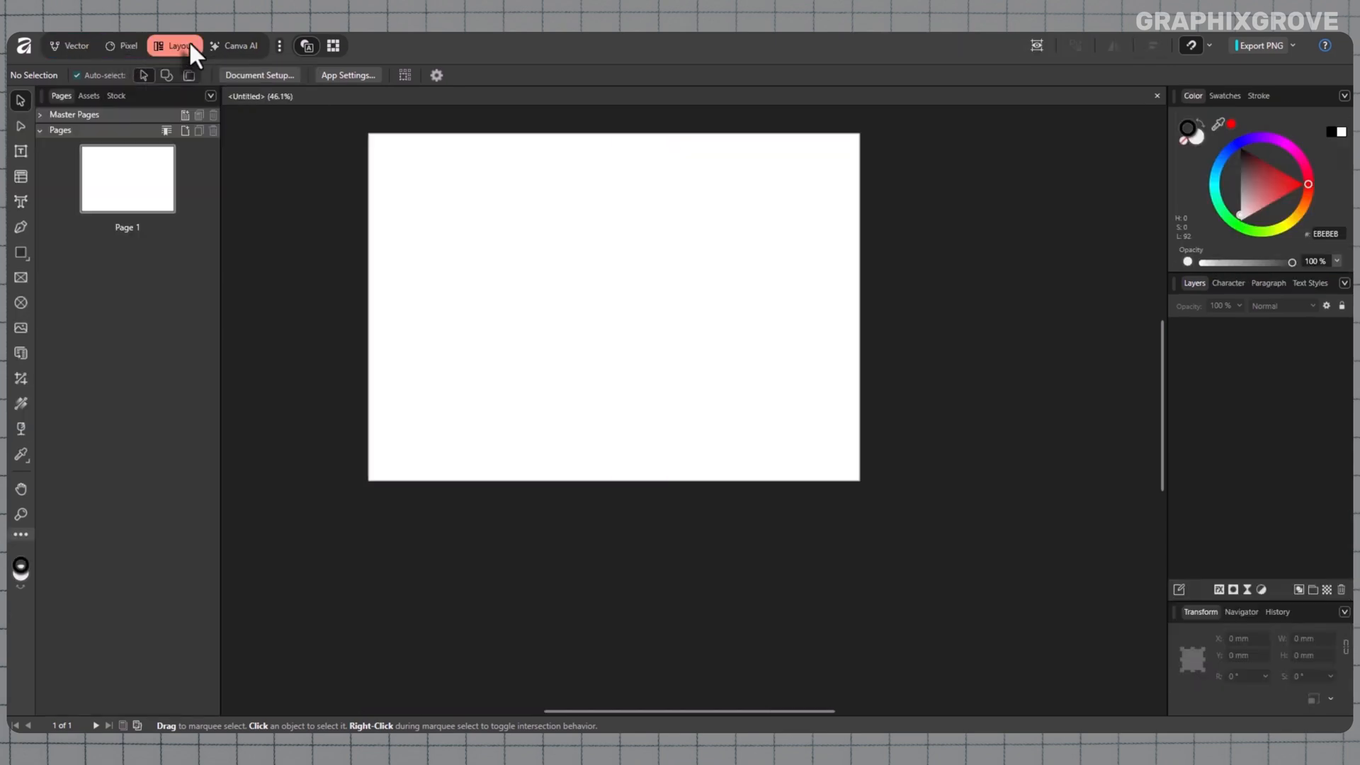
pyautogui.moveTo(76, 45)
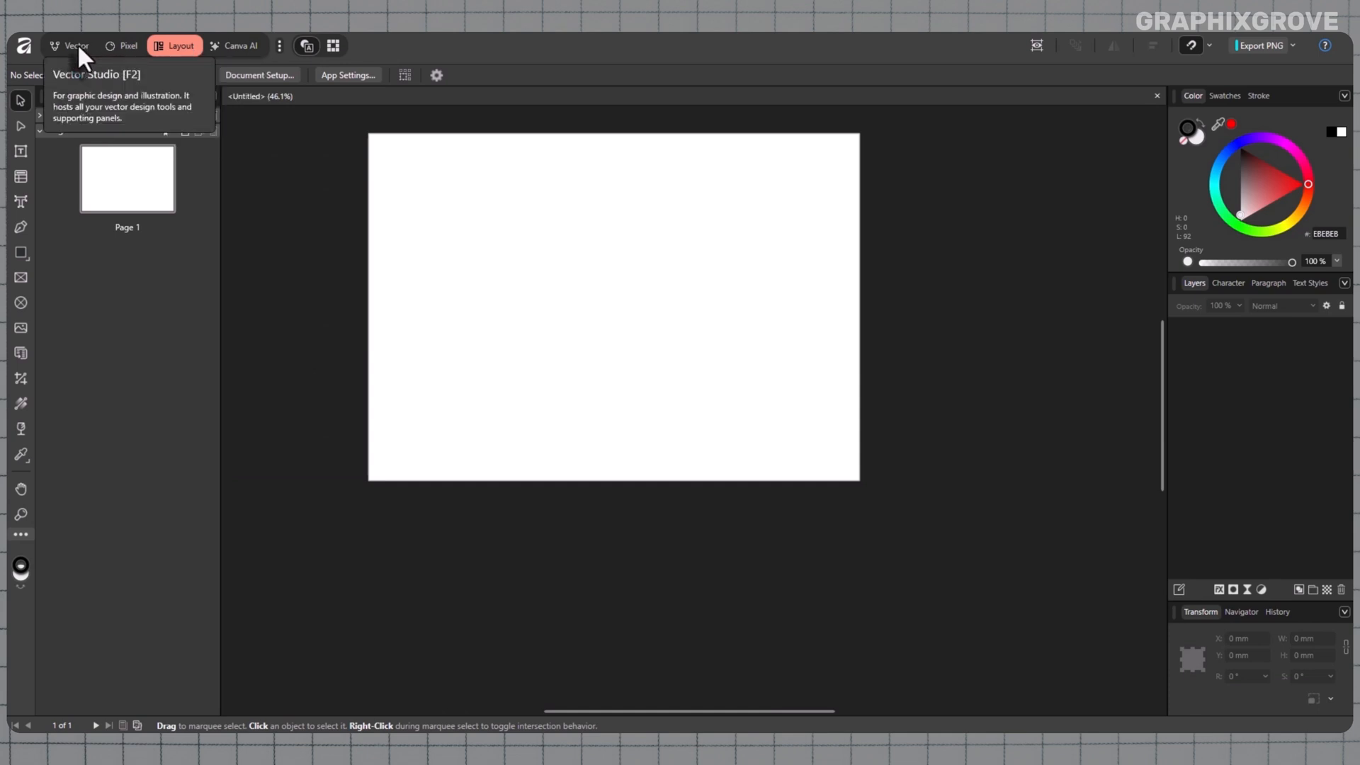
pyautogui.click(76, 46)
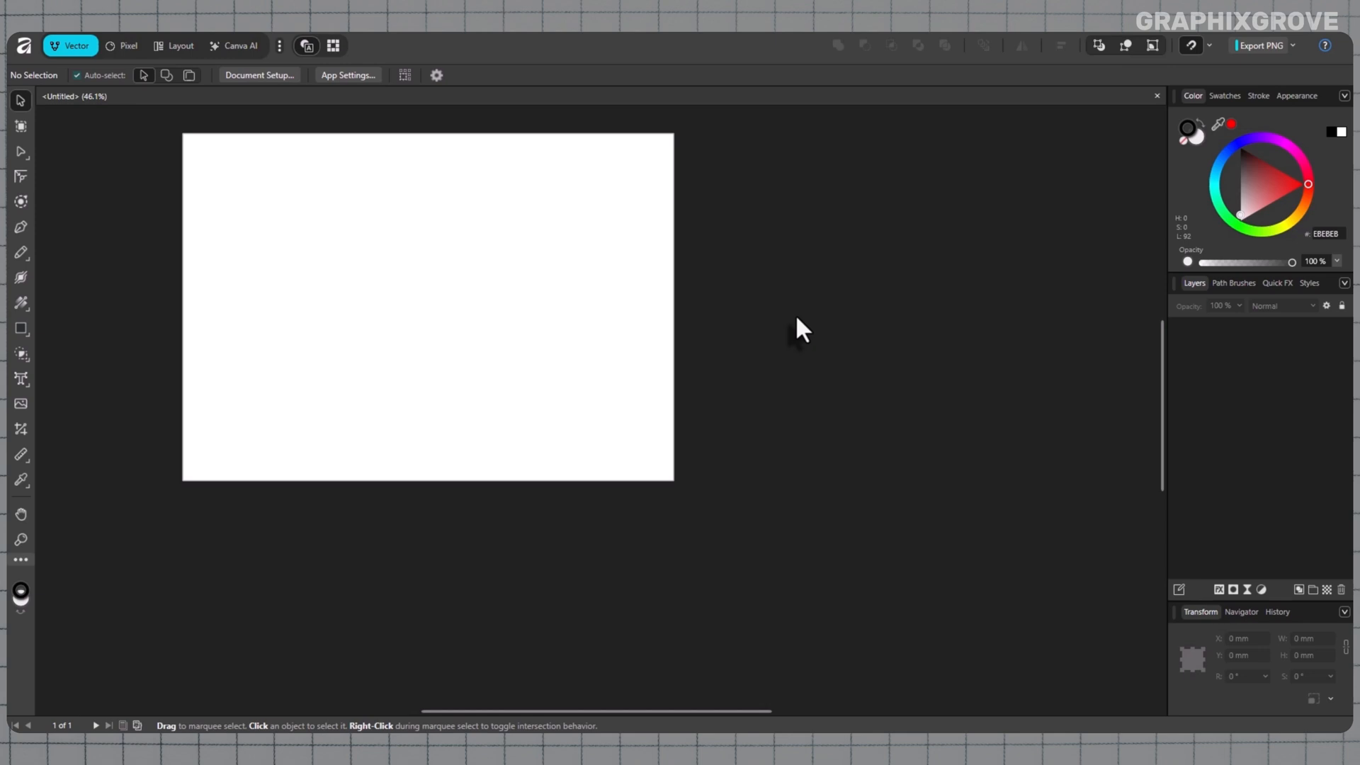
pyautogui.moveTo(886, 510)
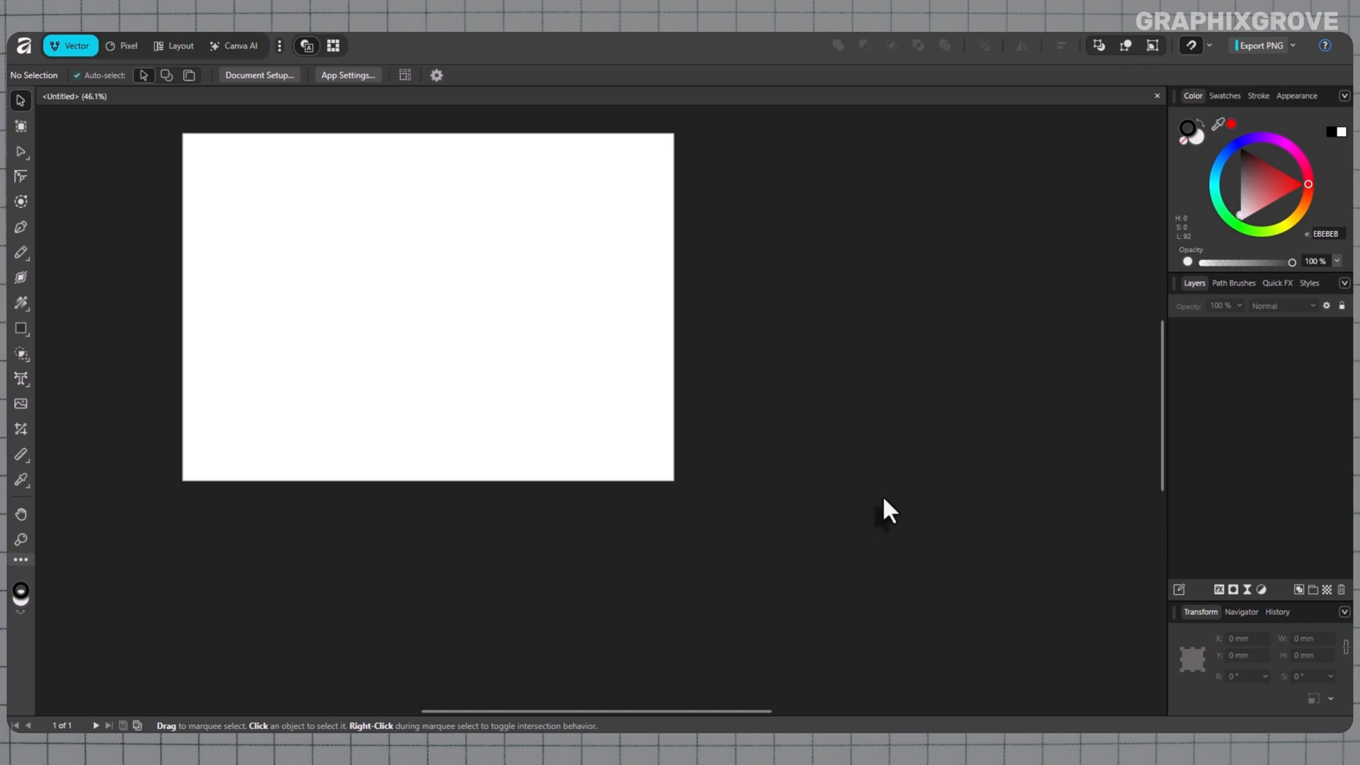